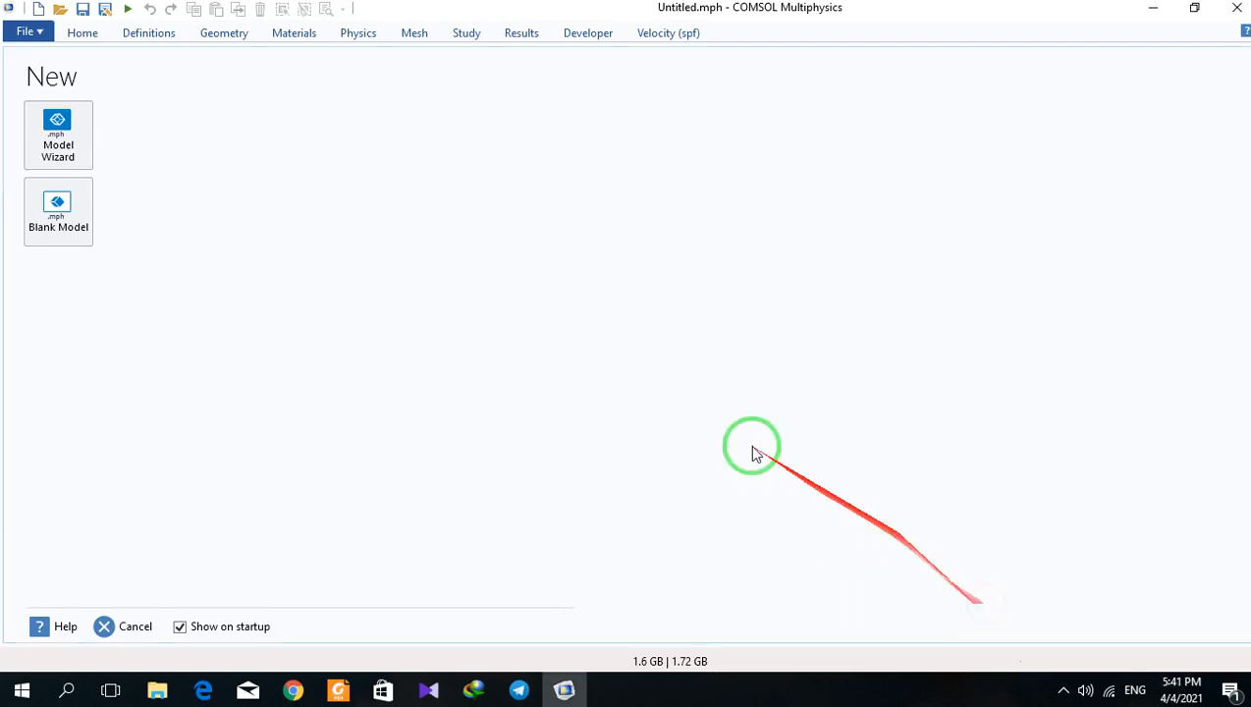
Create a 2D axisymmetric Laminar Flow model with a Stationary study, discarding the previous model.
click(58, 134)
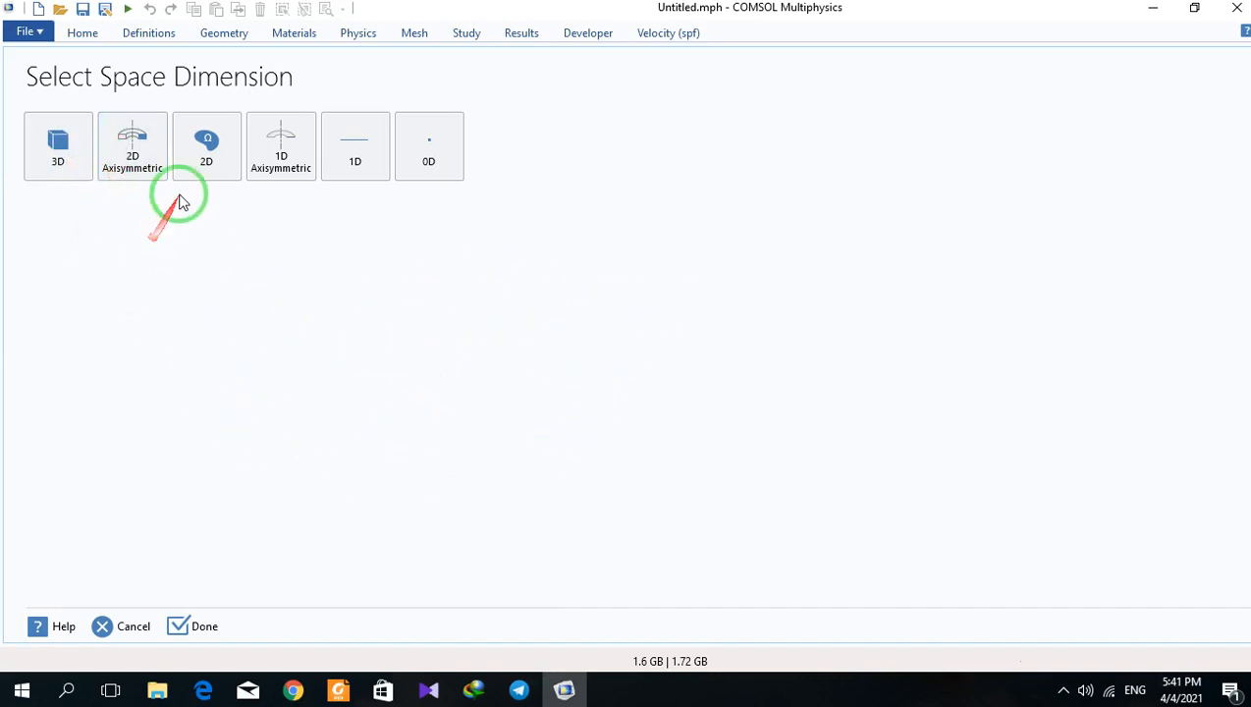
click(206, 145)
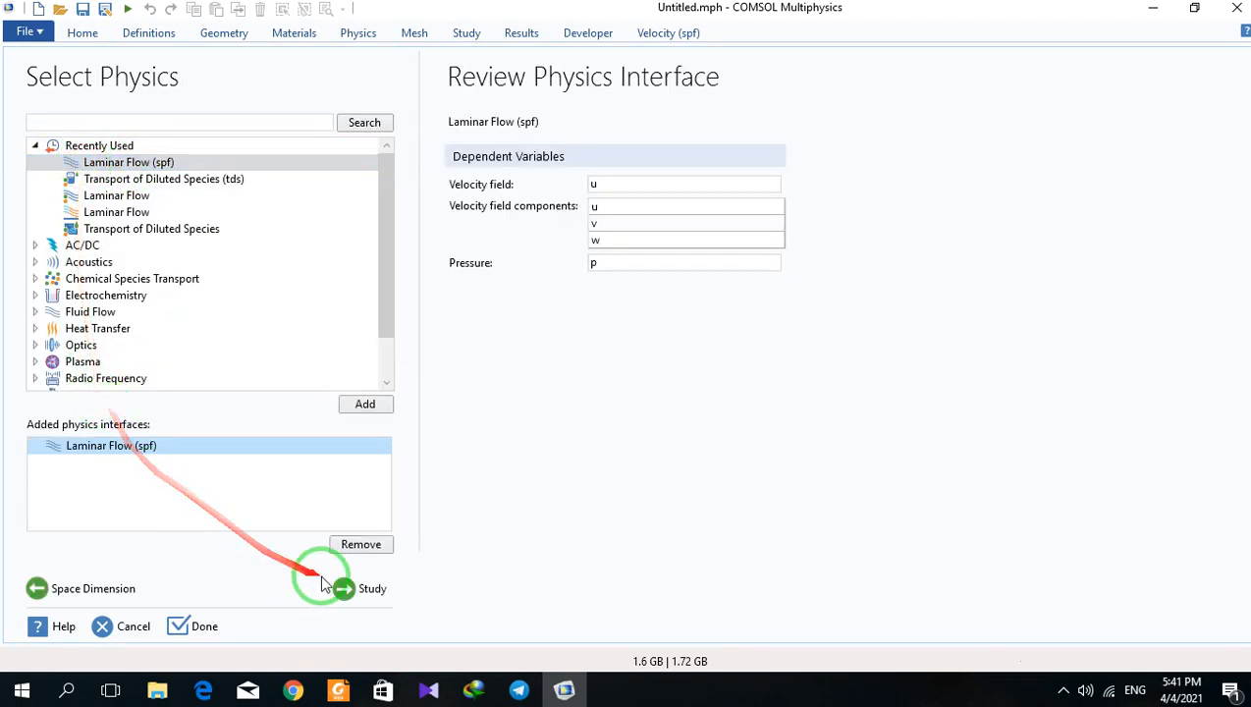
click(343, 588)
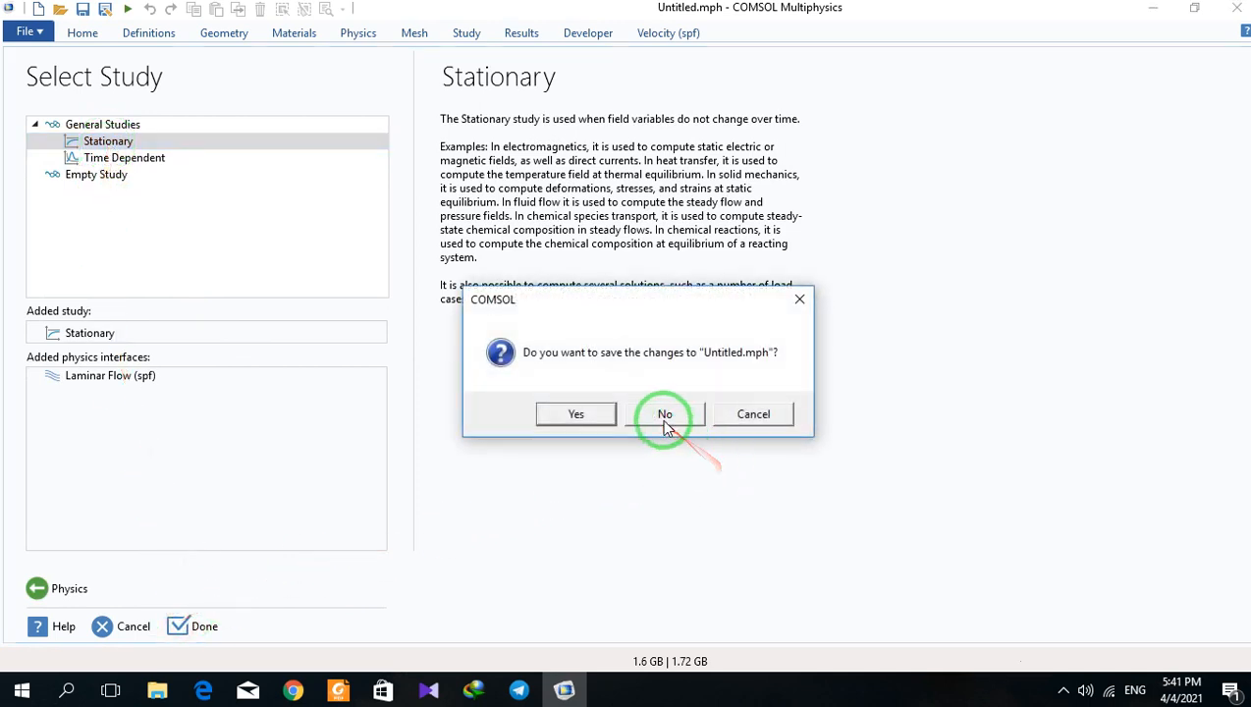
click(664, 413)
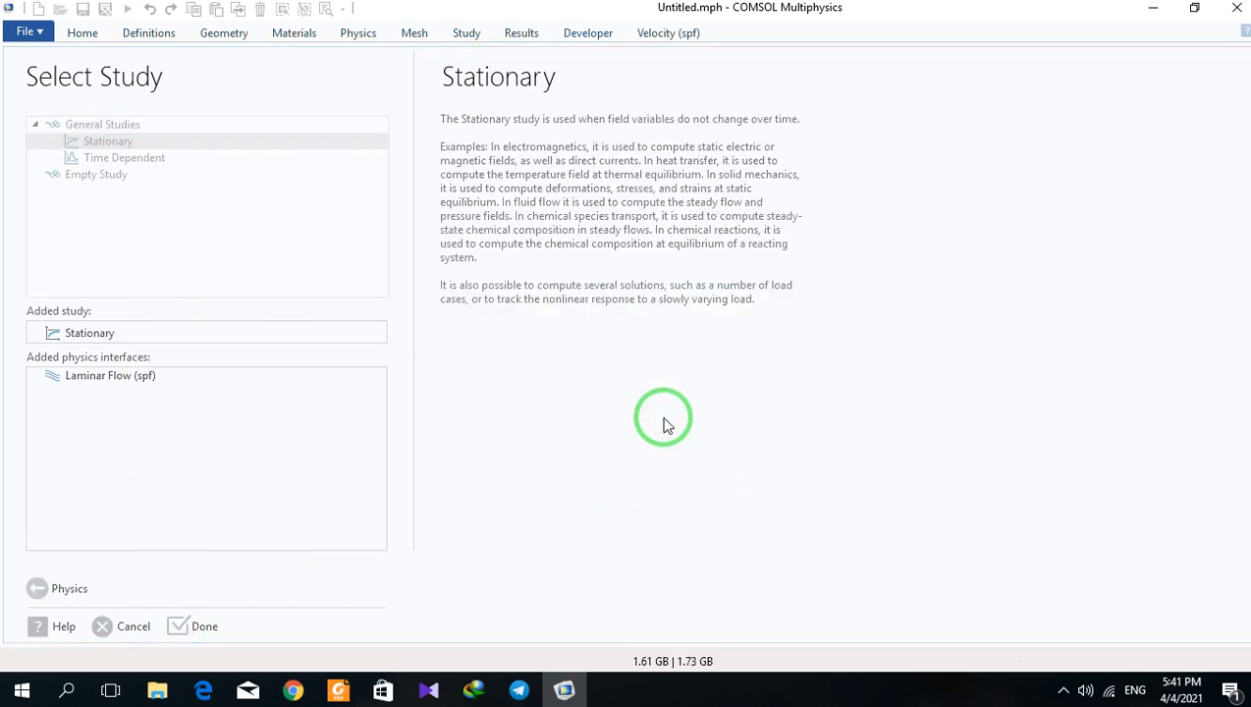
click(205, 626)
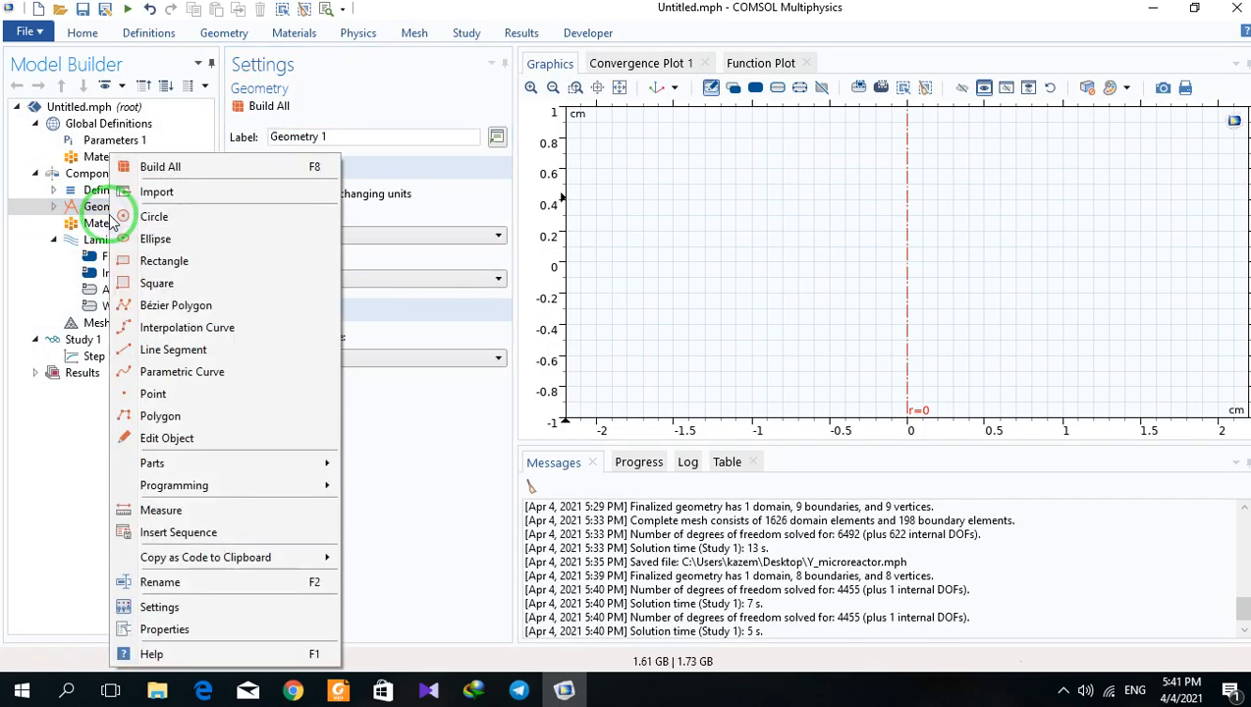
Build a 3 cm wide, 5 cm tall vessel rectangle and add a second rectangle.
click(164, 260)
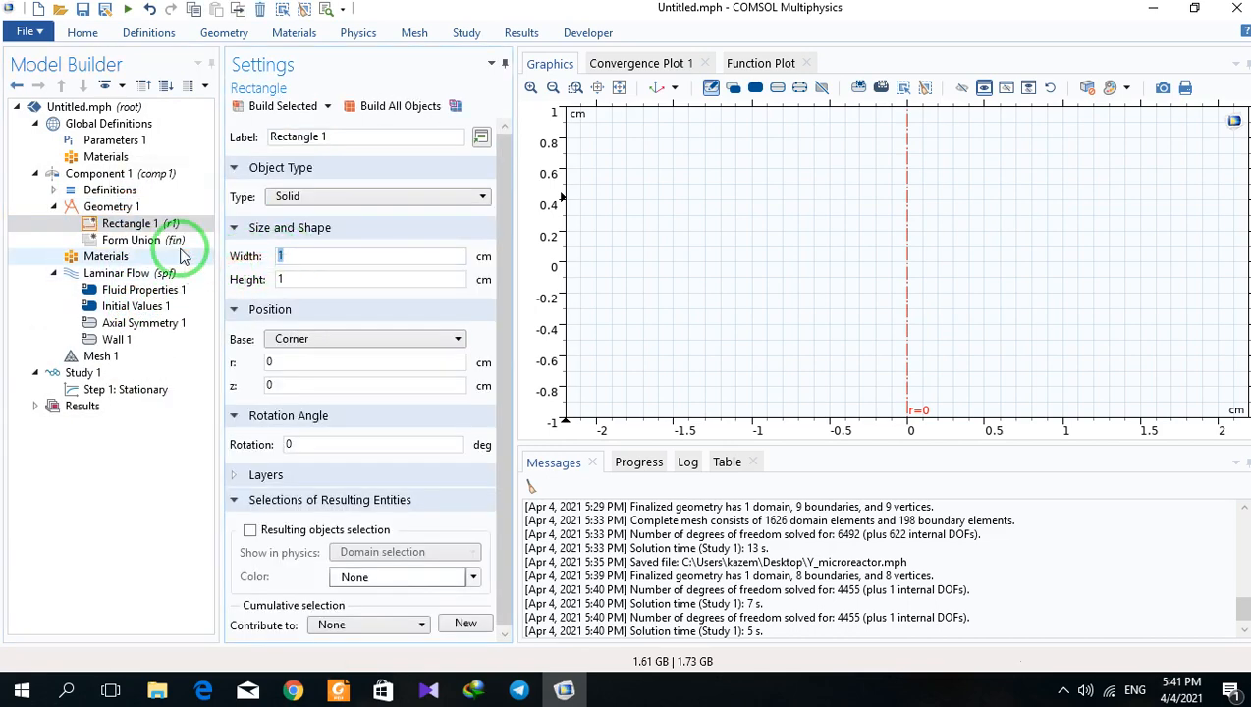
text(3)
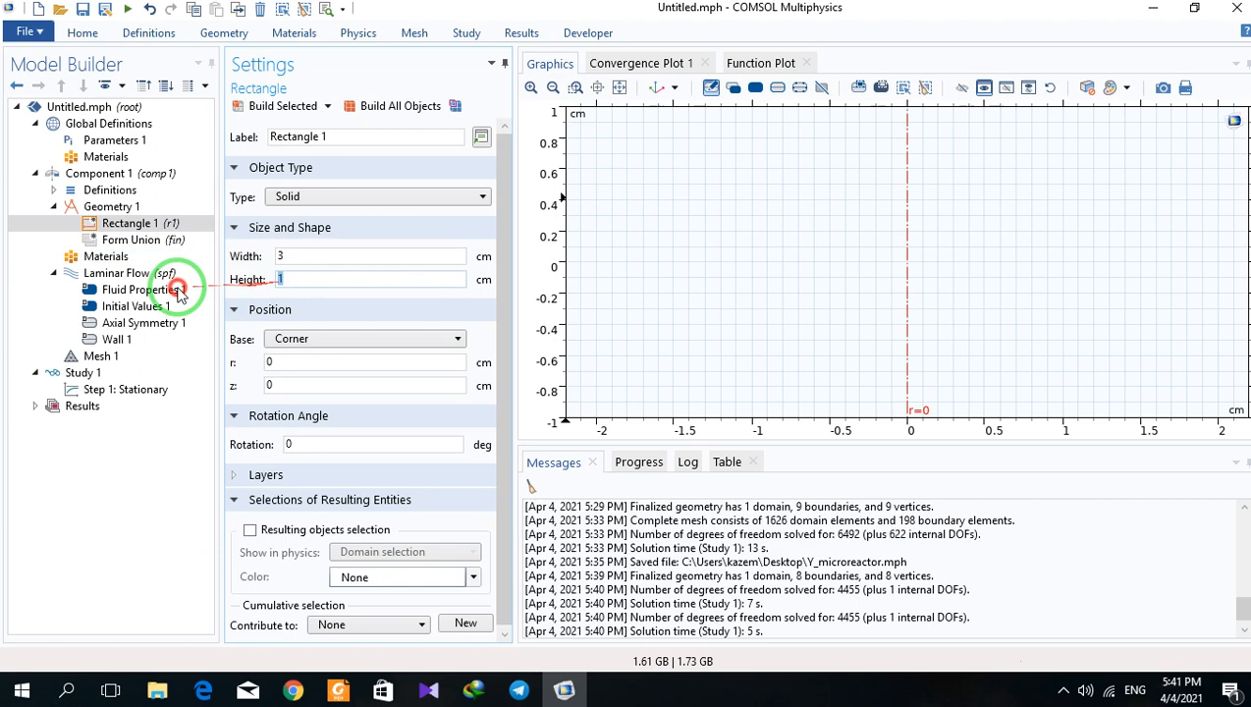
text(5)
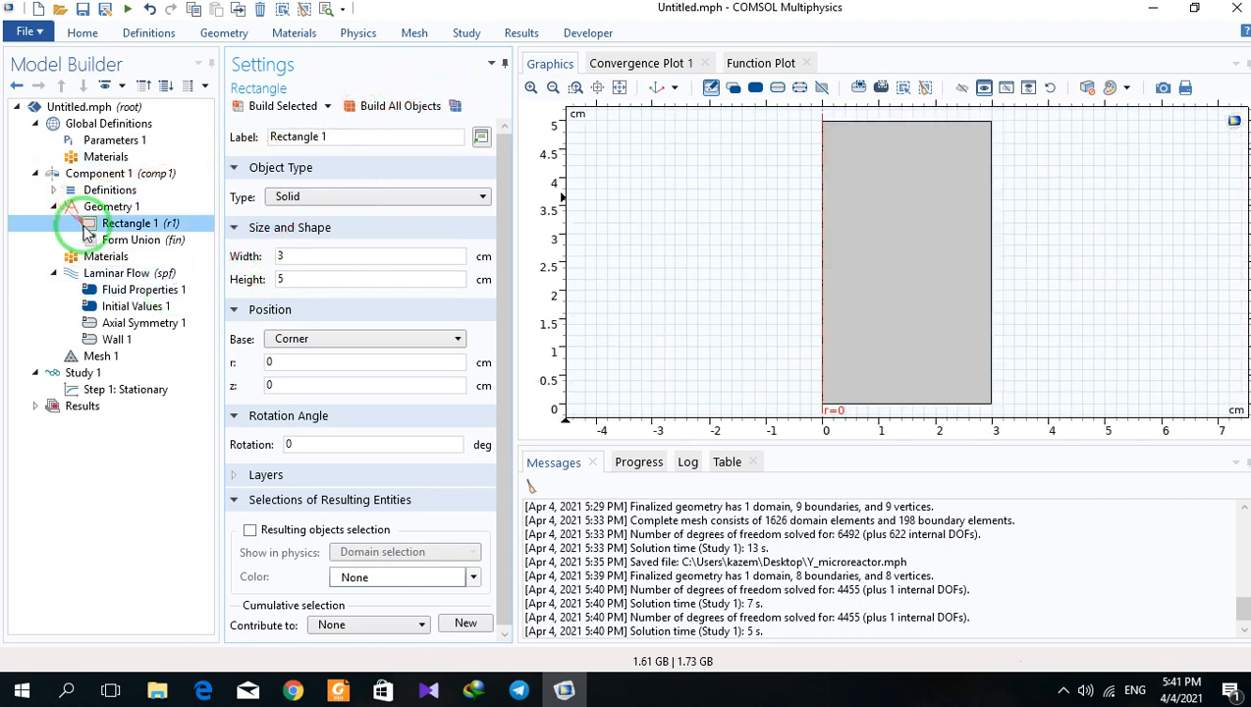
click(125, 389)
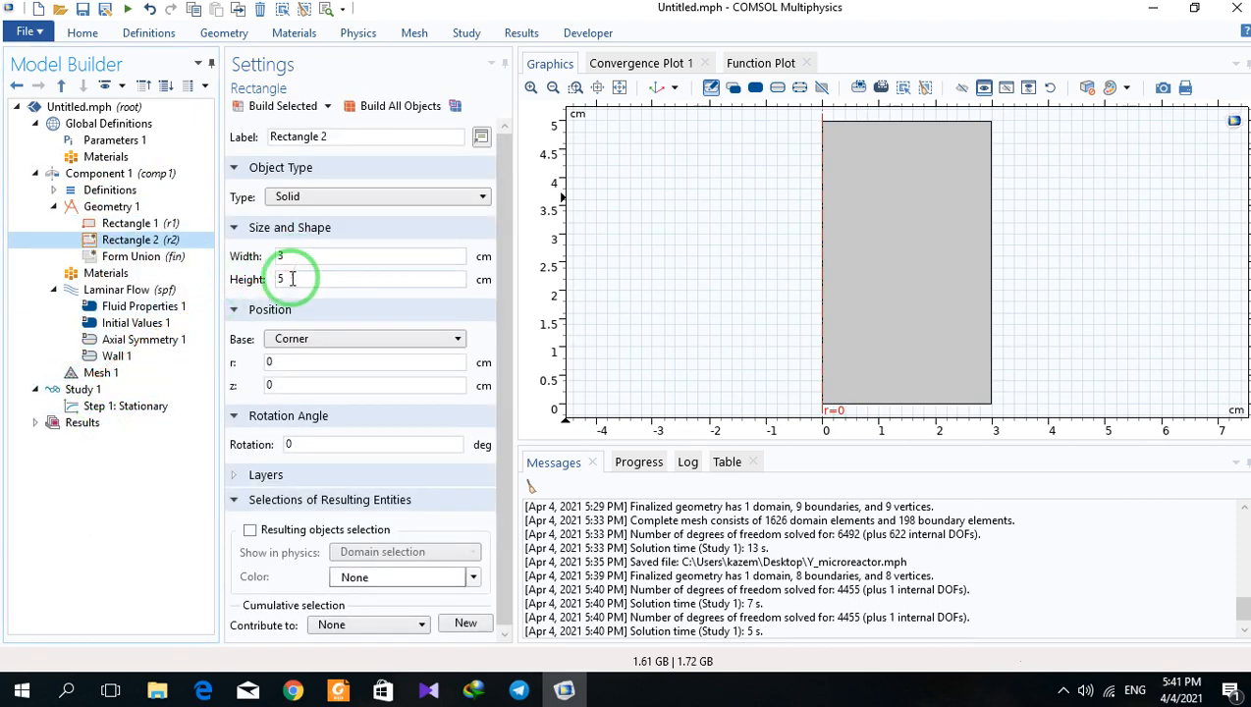
Make Rectangle 2 a 0.1 × 2 cm shaft at z = 3 and duplicate it into a 2 × 0.1 cm disk at z = 2.9.
click(130, 239)
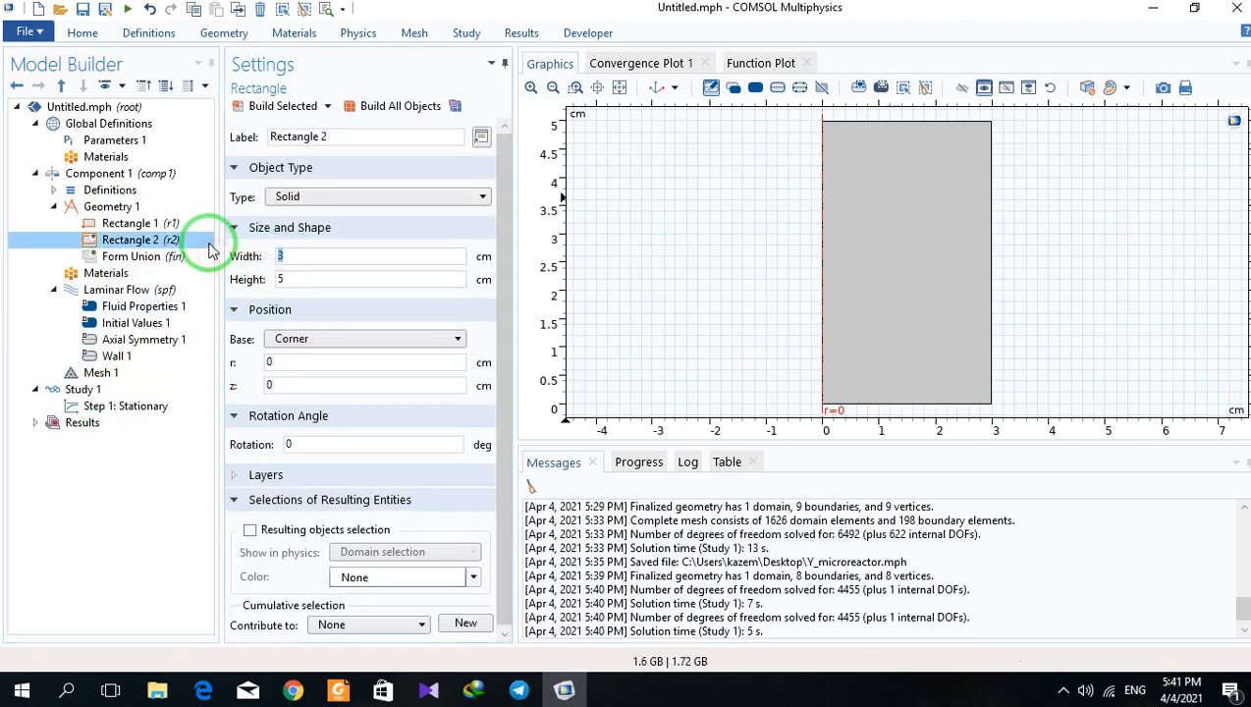
text(0.1)
click(366, 279)
text(2)
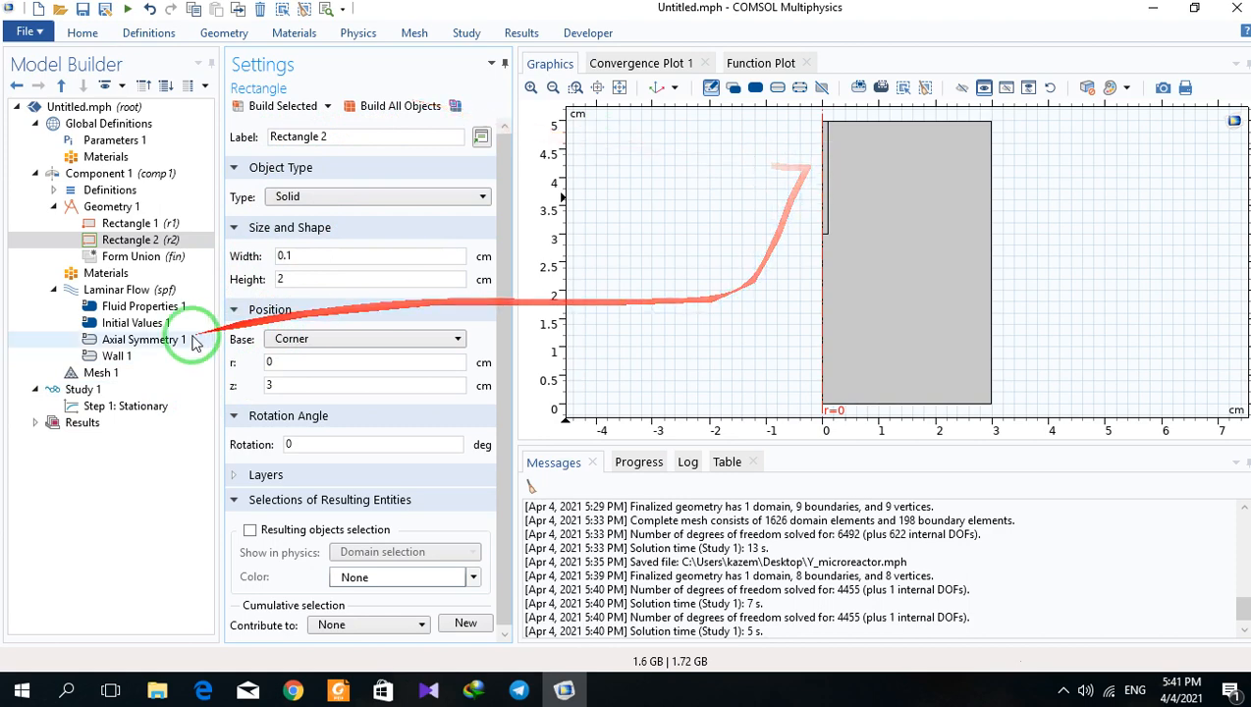
click(131, 239)
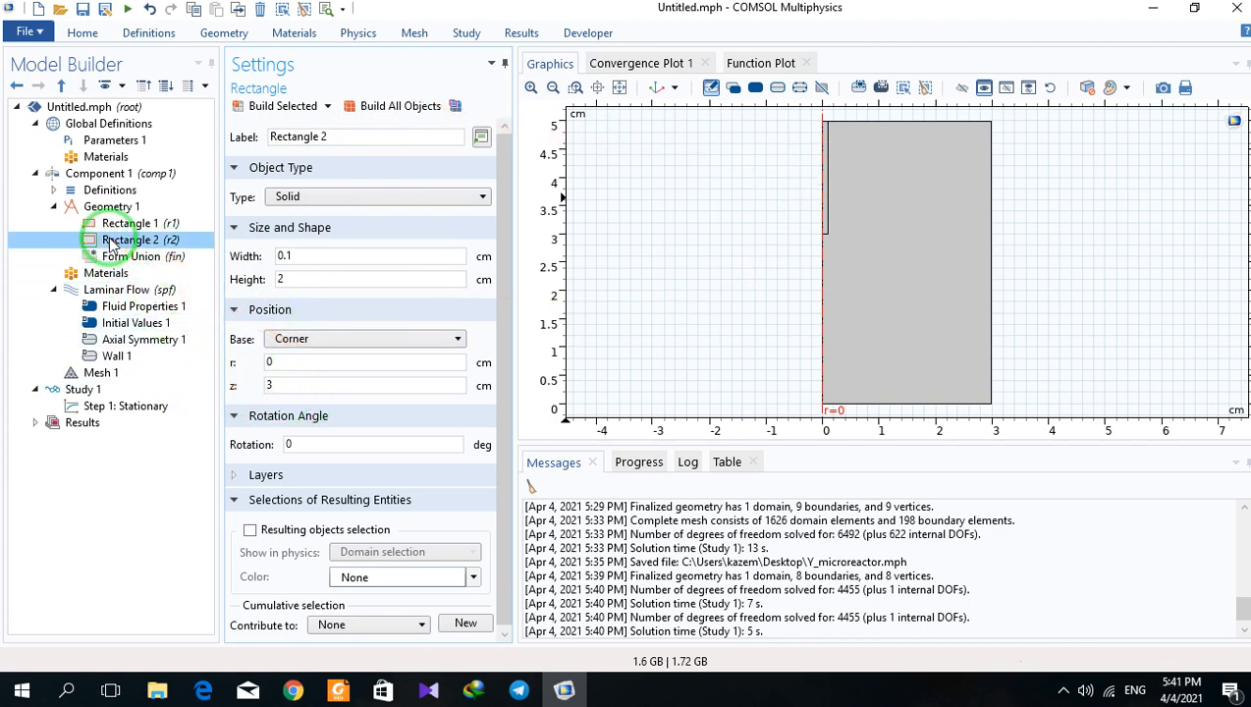
right_click(138, 239)
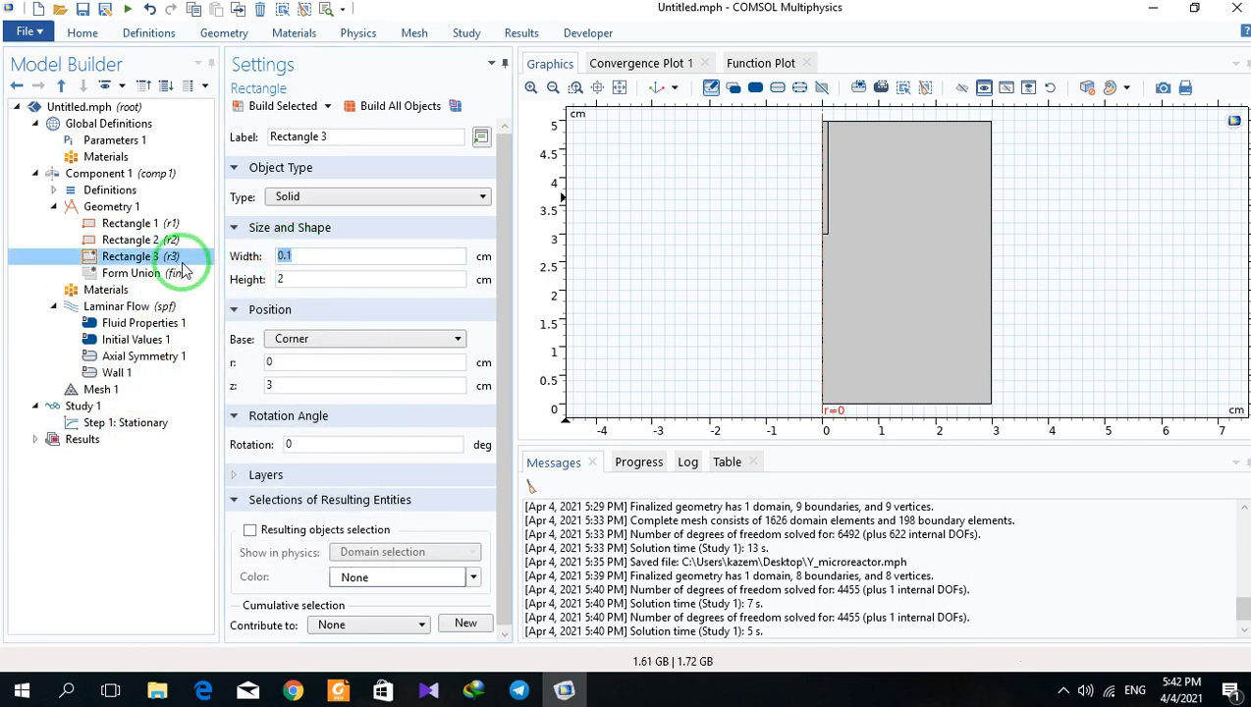
text(2)
click(365, 279)
text(0.1)
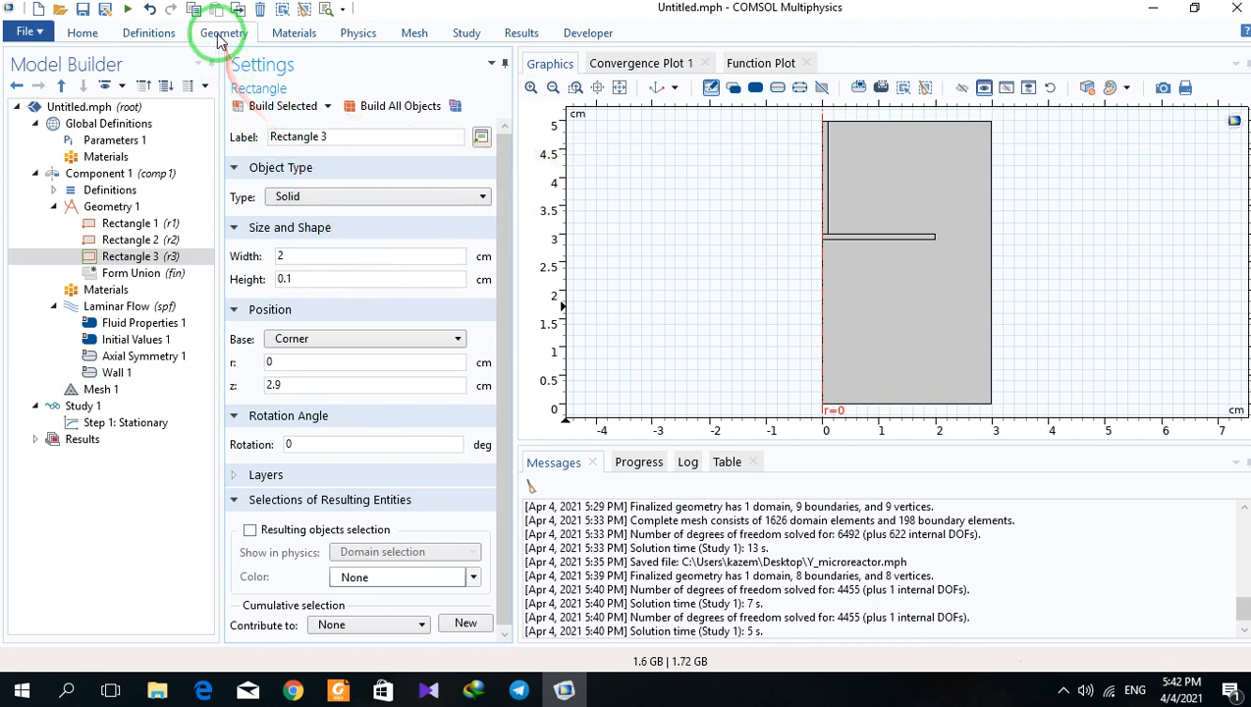
Subtract rectangles r2 and r3 from vessel r1 with a Difference operation and build.
click(223, 32)
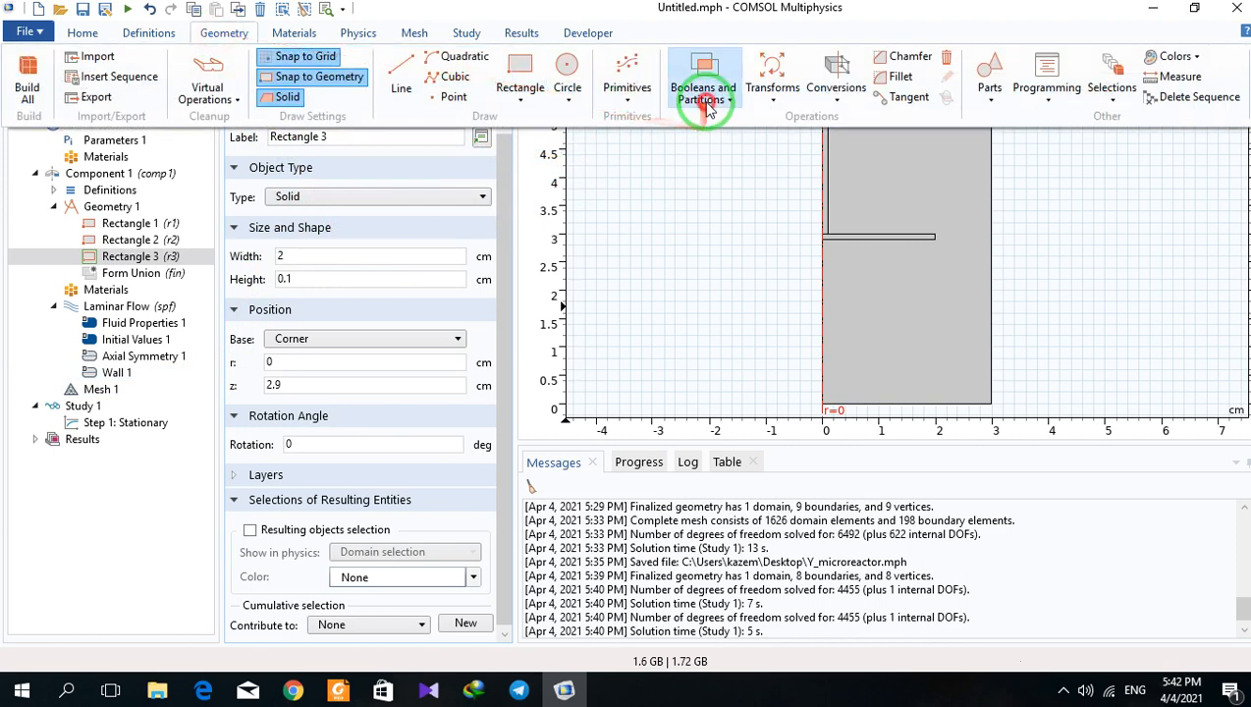
click(703, 87)
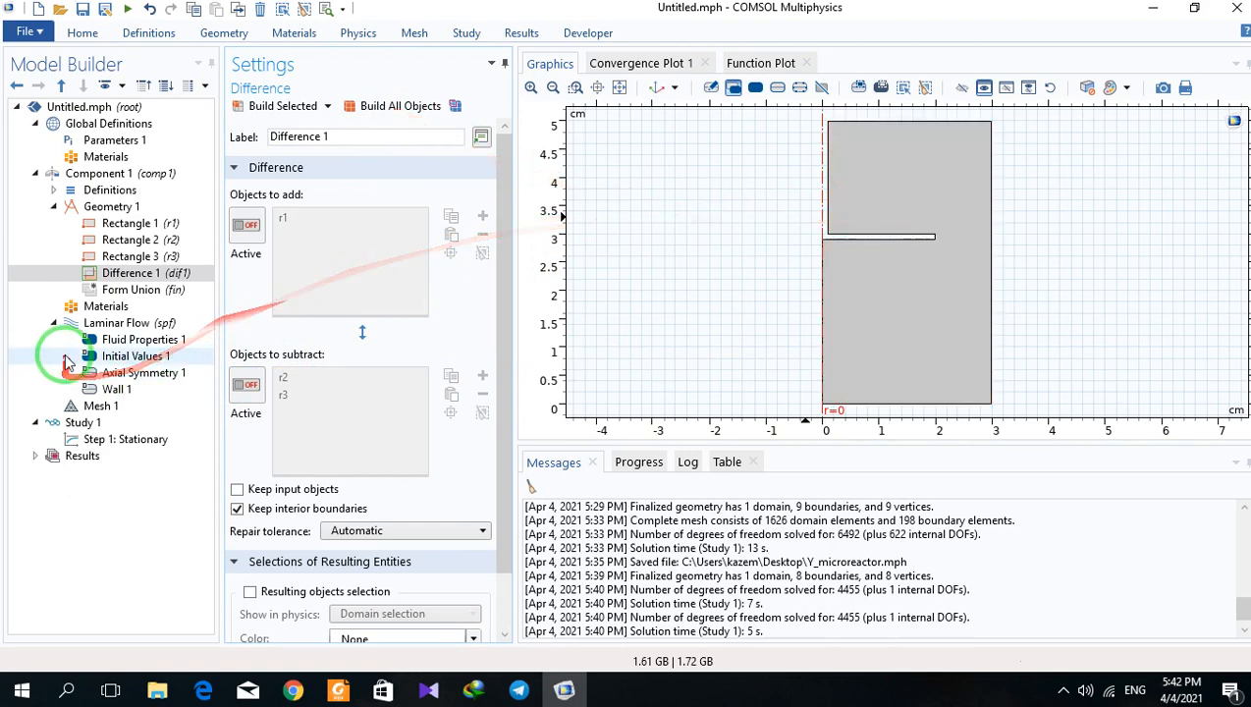
click(107, 305)
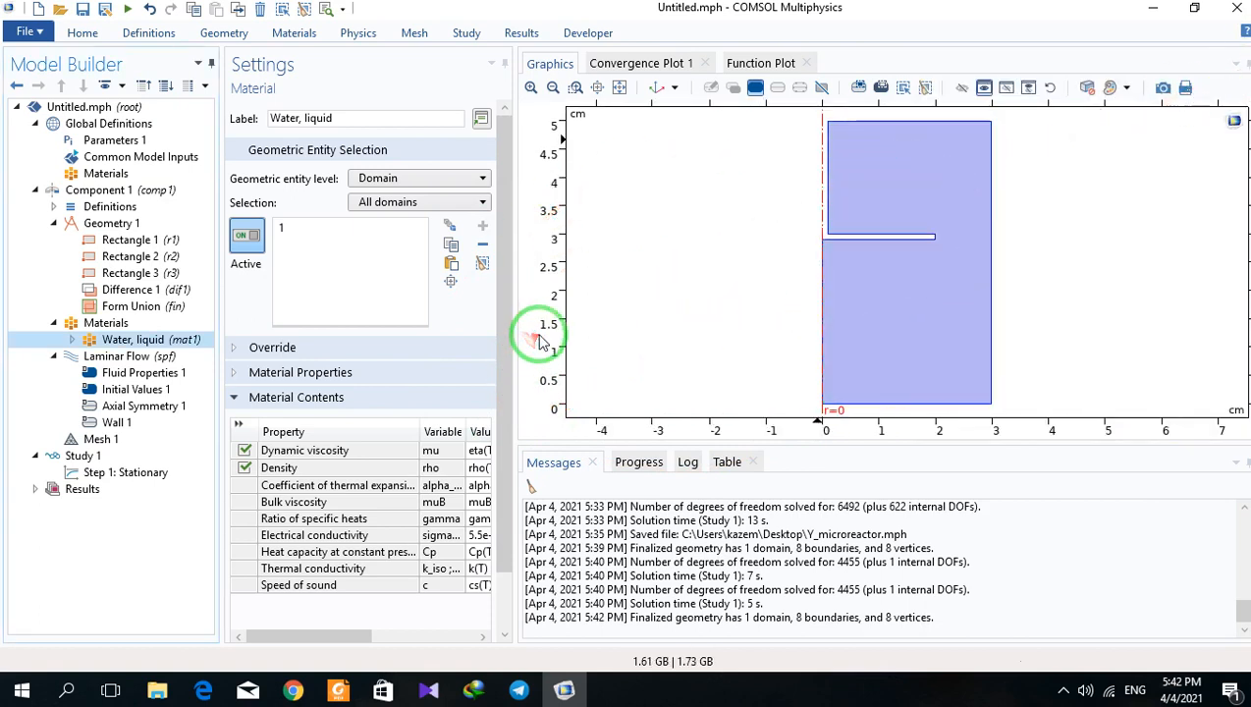
Assign liquid water to the fluid domain and select the Laminar Flow physics node.
click(145, 372)
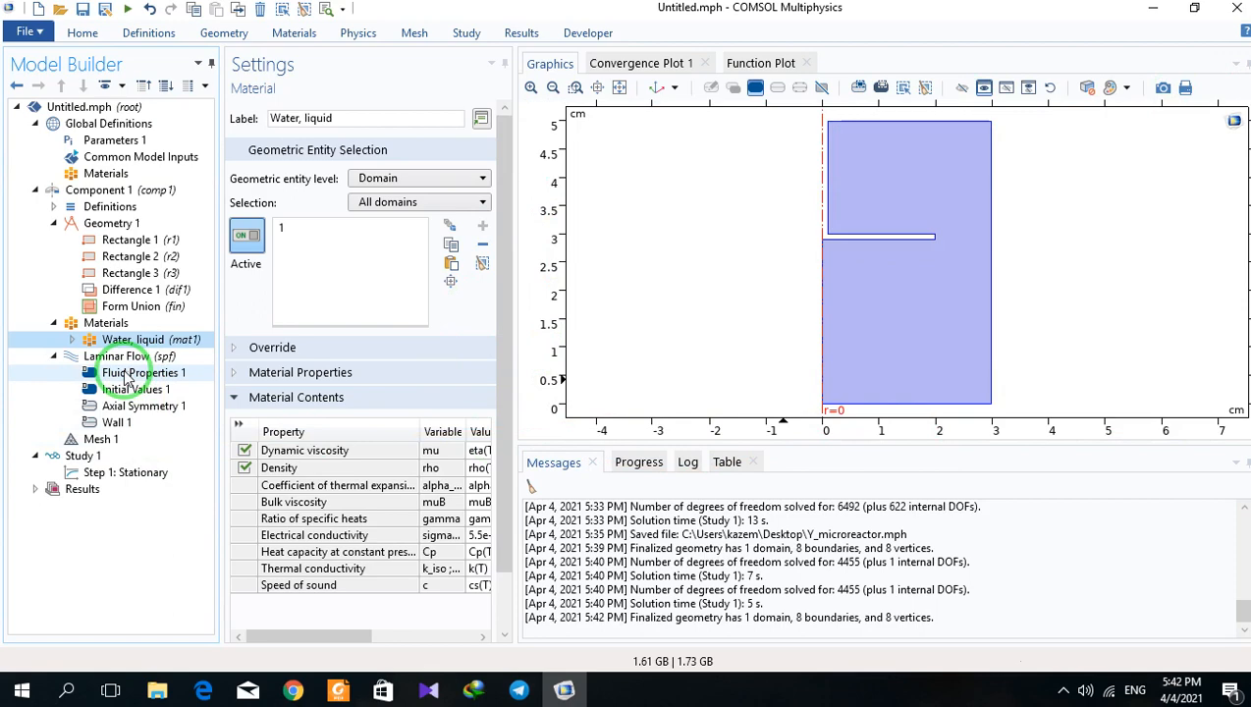
Add a Pressure Point Constraint of 0 Pa on the vessel's top-right corner point 8.
right_click(133, 355)
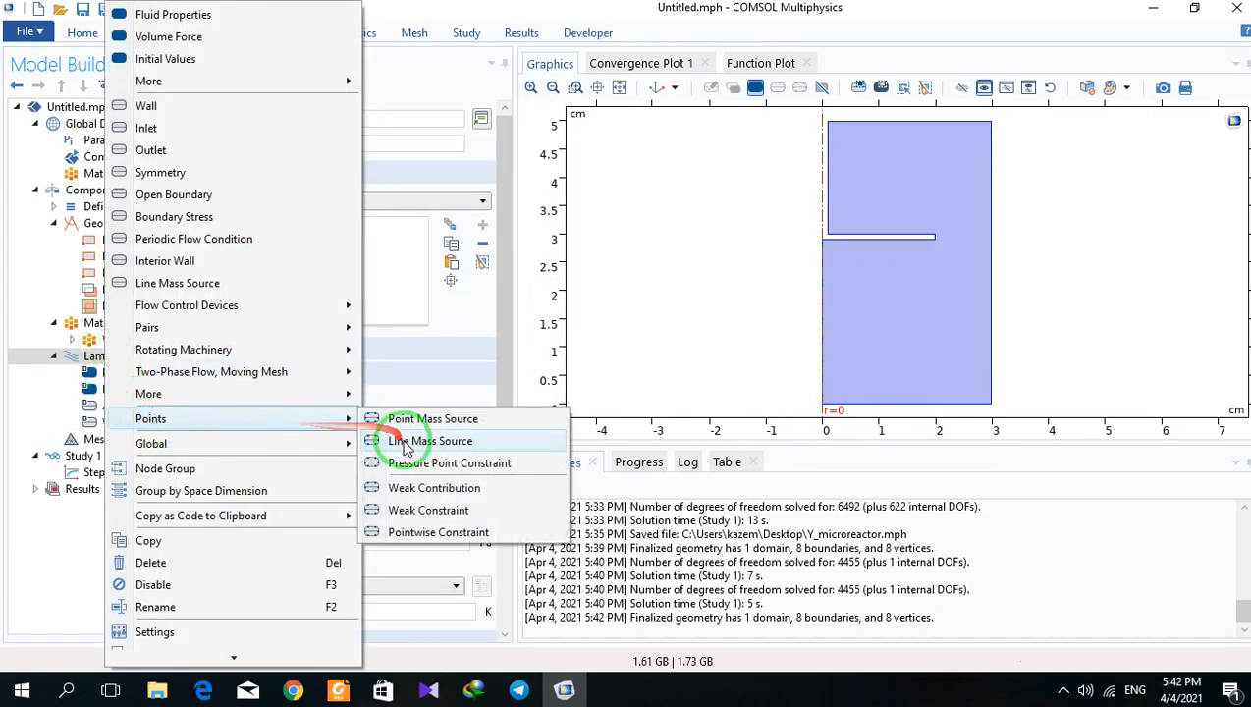
click(454, 462)
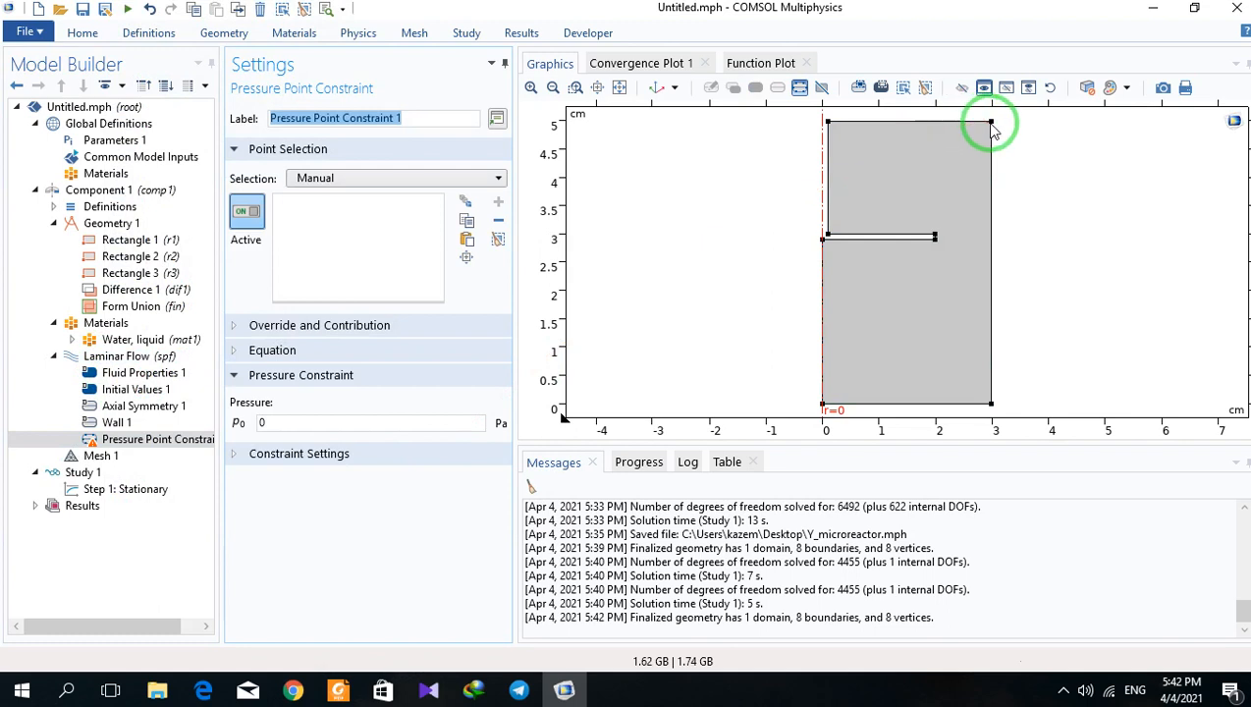
click(989, 123)
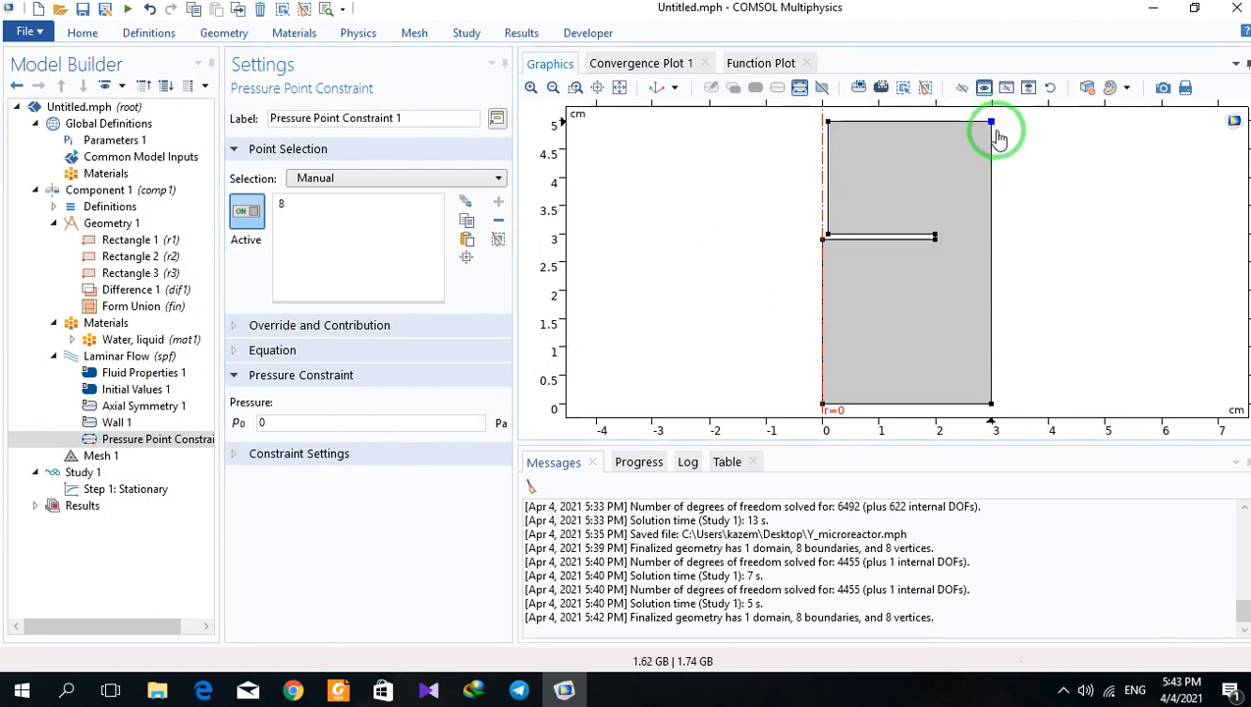
mouse_move(976, 154)
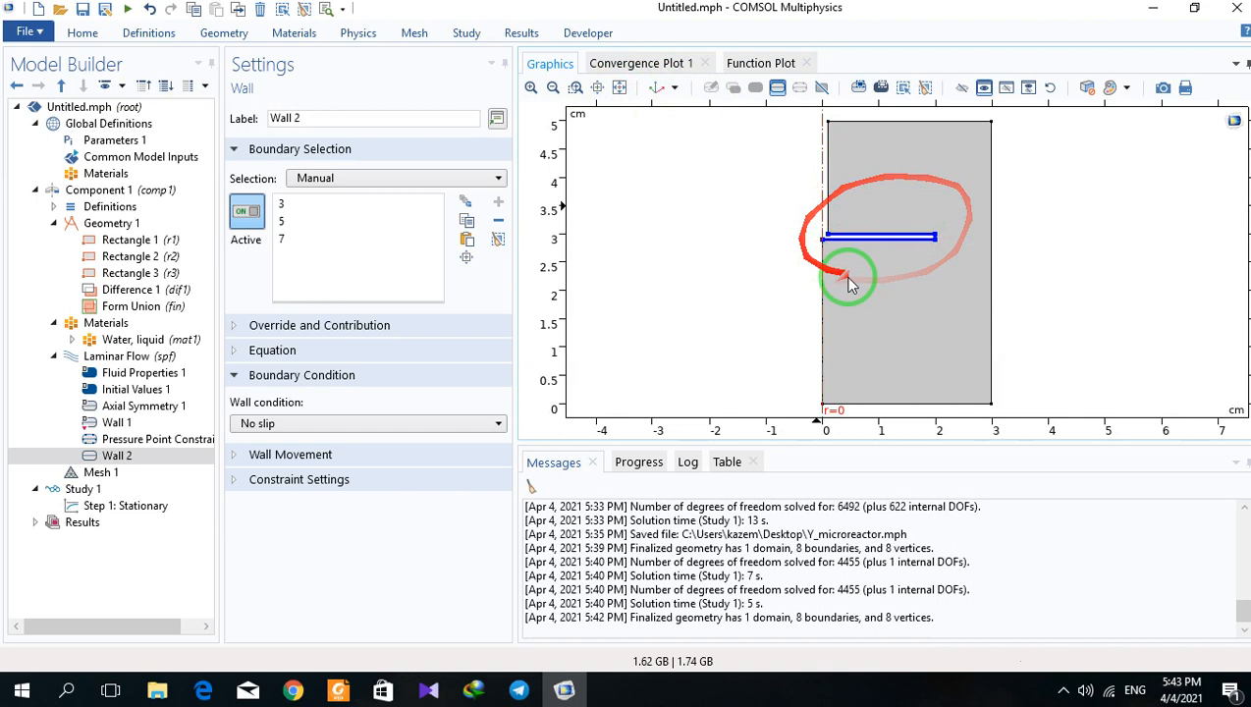
Make Wall 2 a sliding wall with velocity r*omega and select the Parameters 1 node.
click(290, 454)
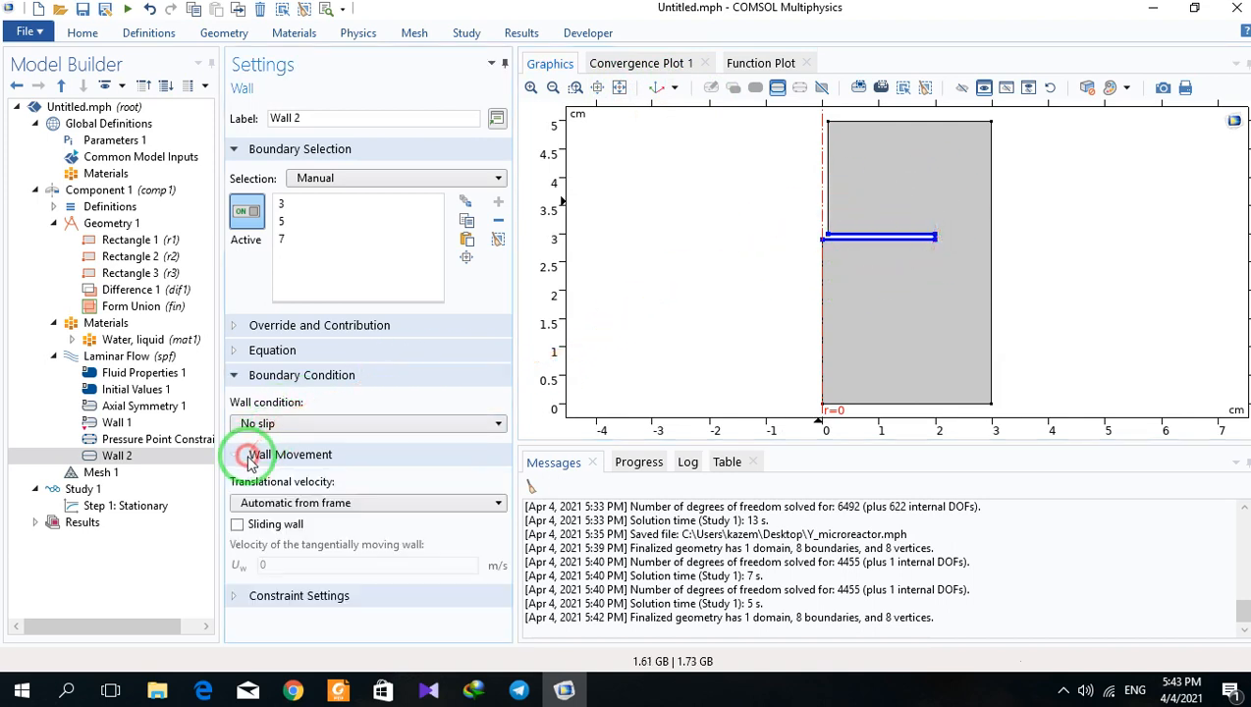
click(236, 523)
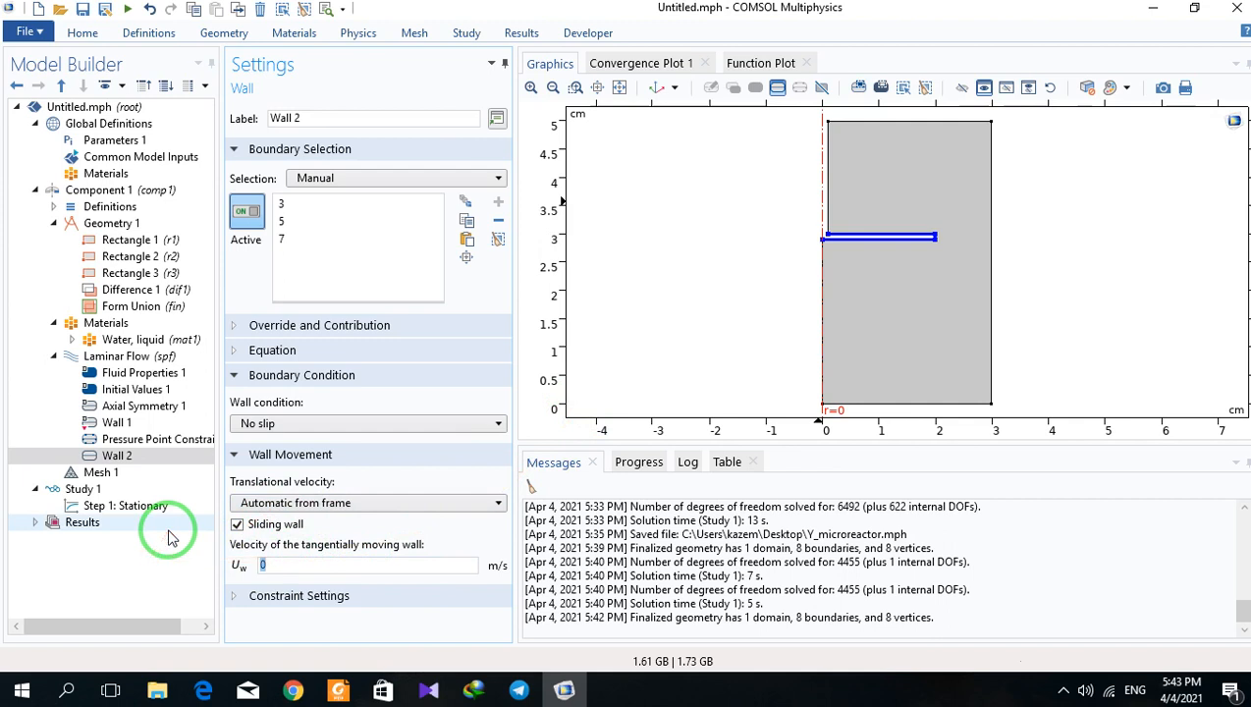
text(r)
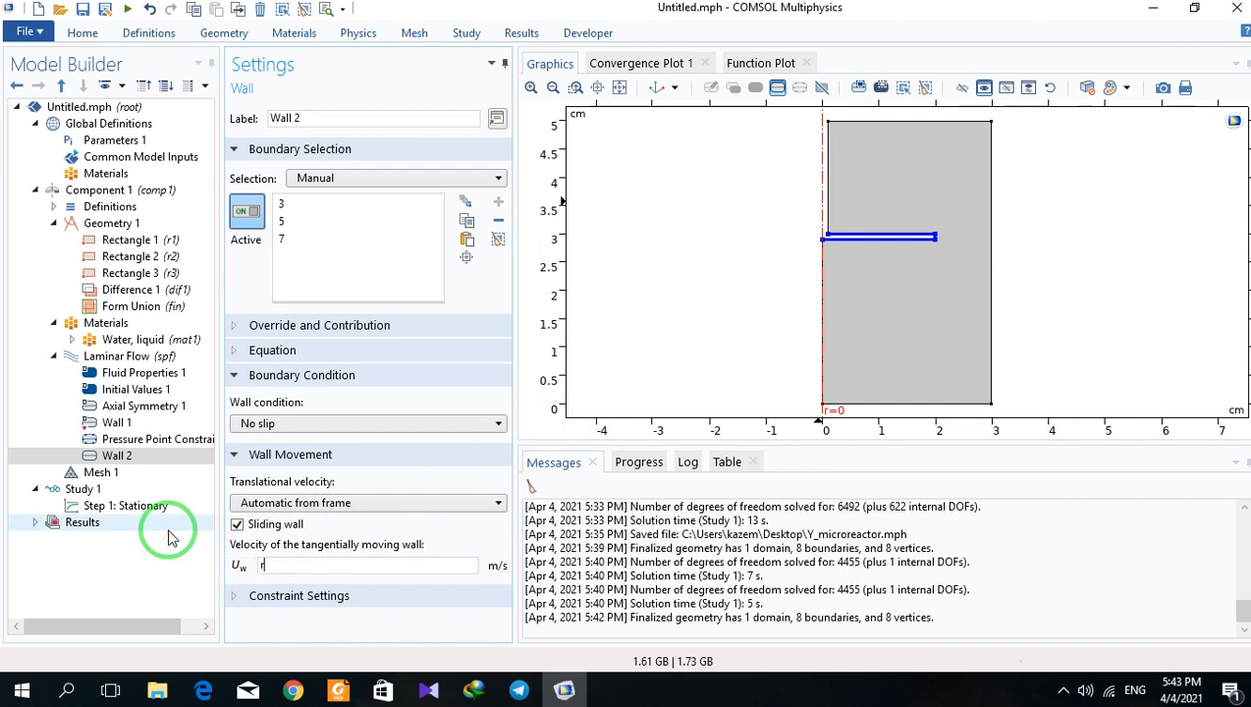
text(*)
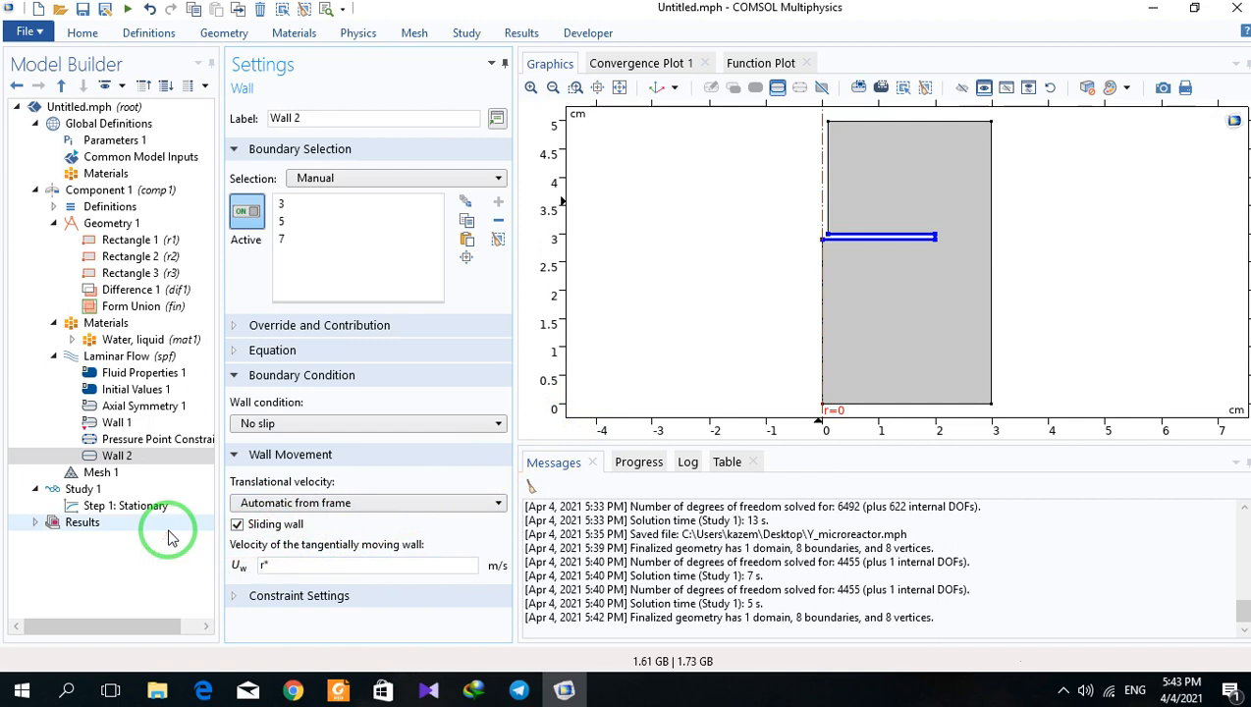
text(omega)
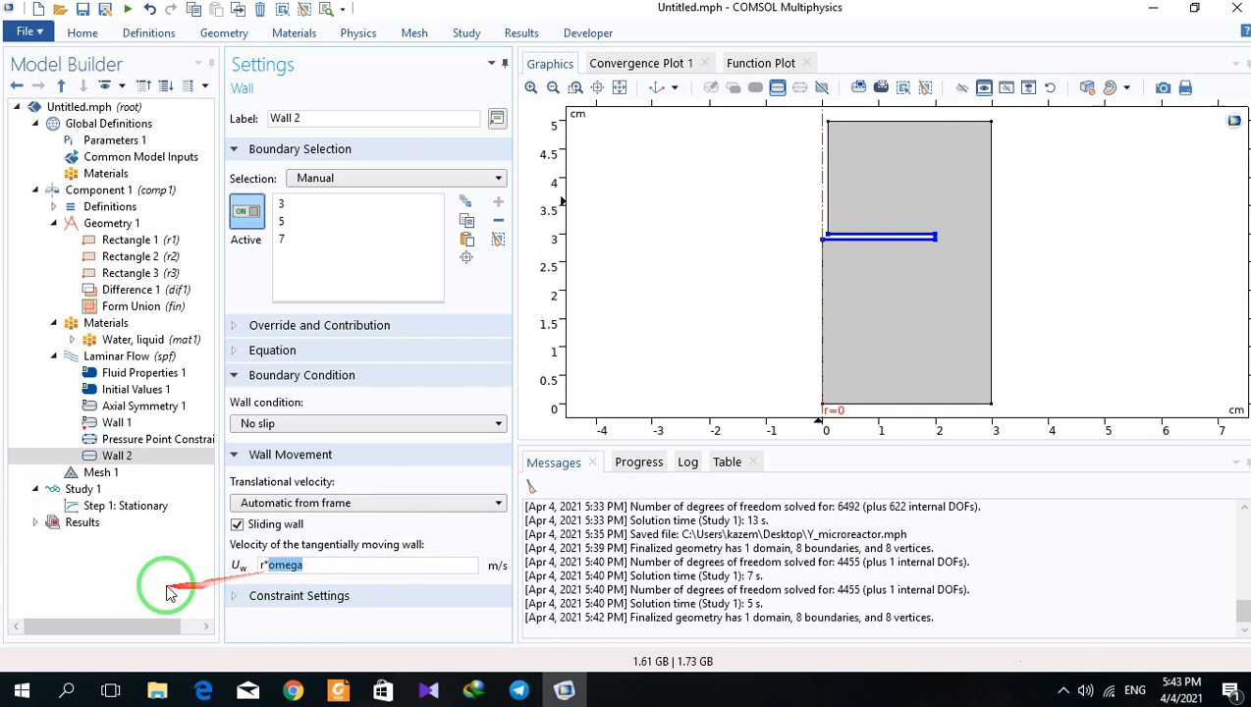
click(114, 139)
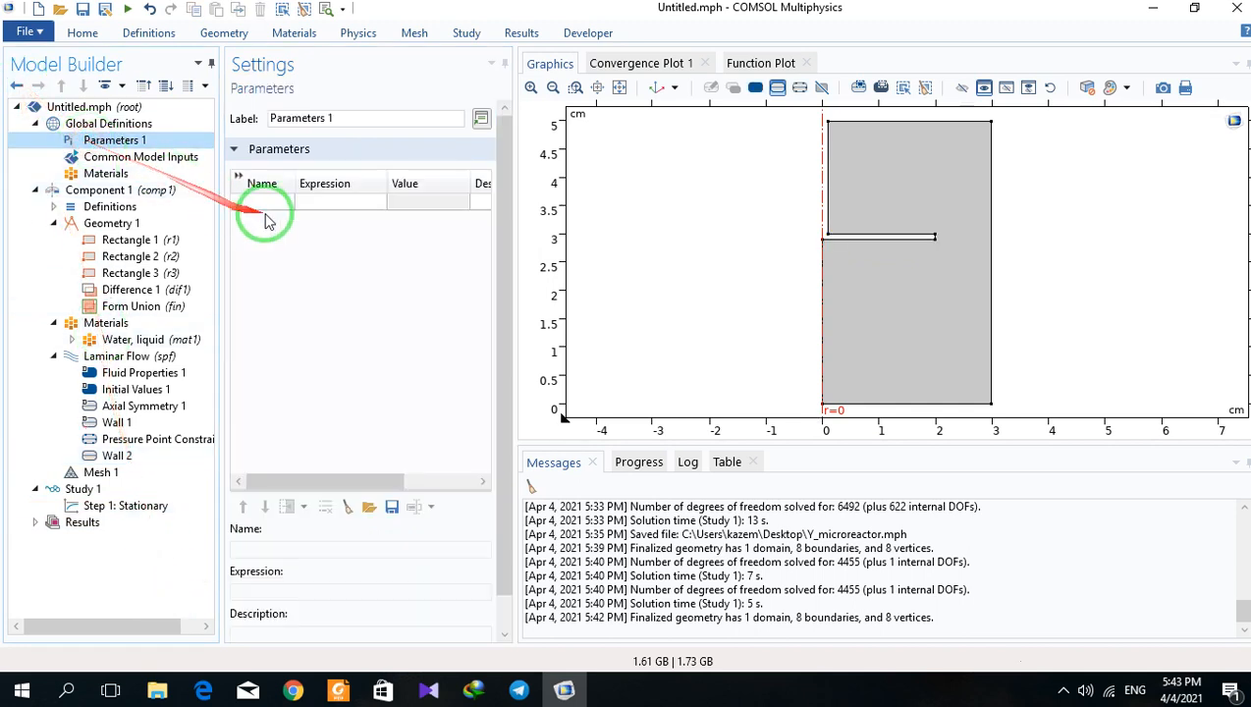
Define the global parameter omega = 1[rpm] and recheck Wall 2.
text(omega)
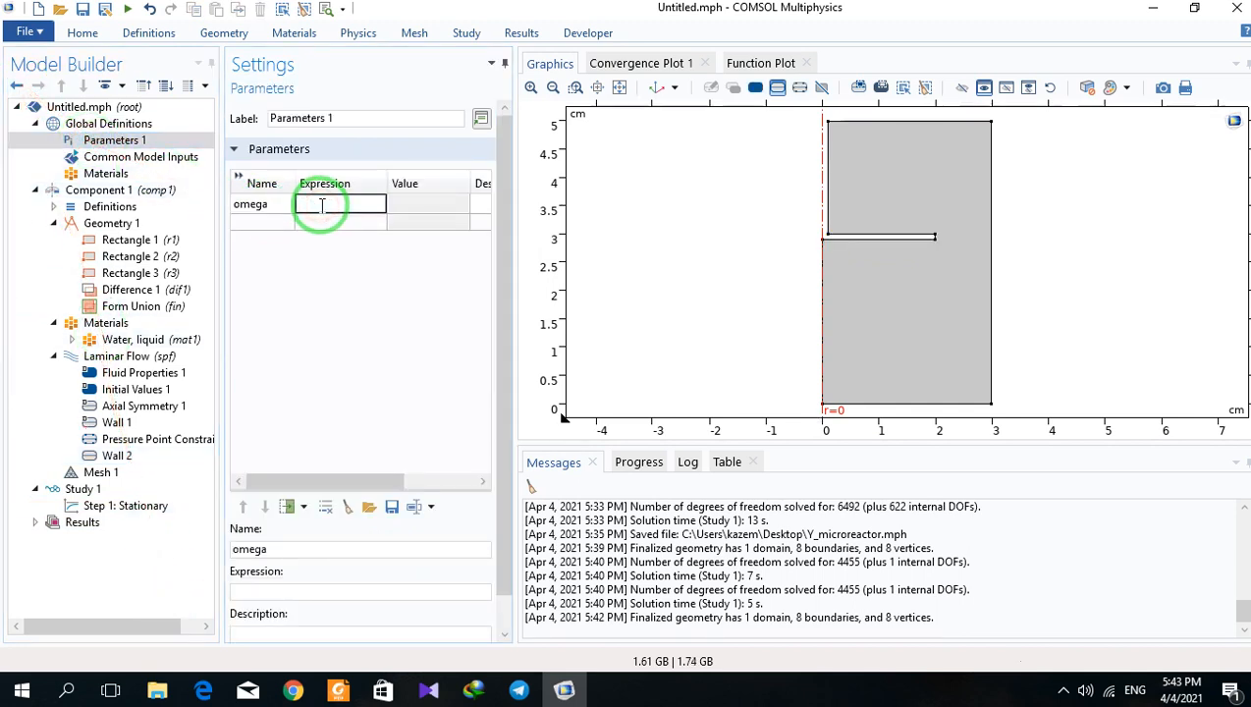
text(1)
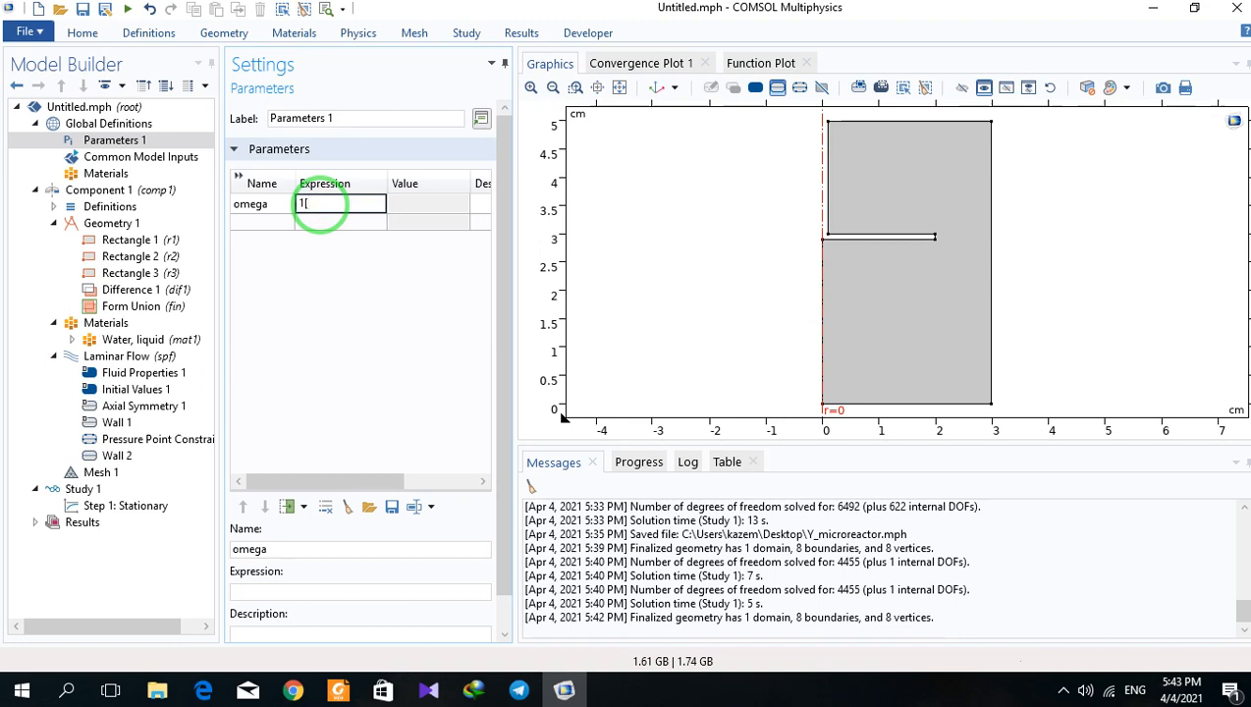
text([rpm])
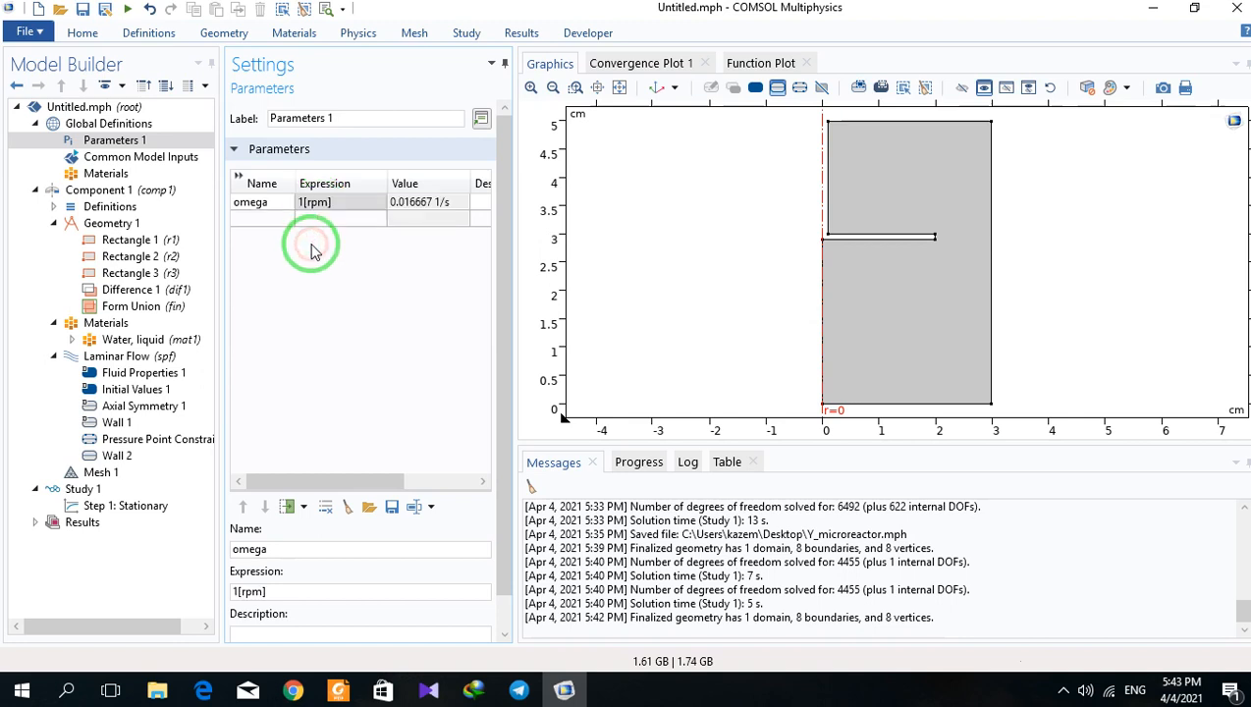
click(115, 456)
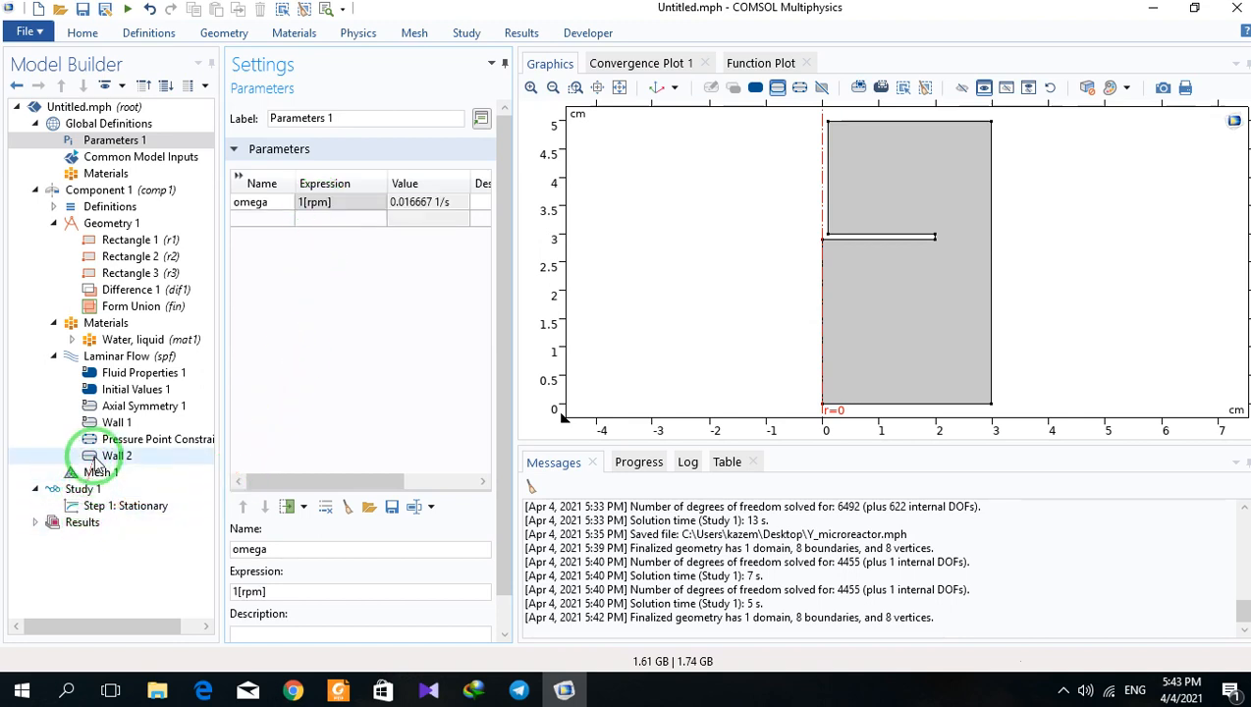
click(115, 455)
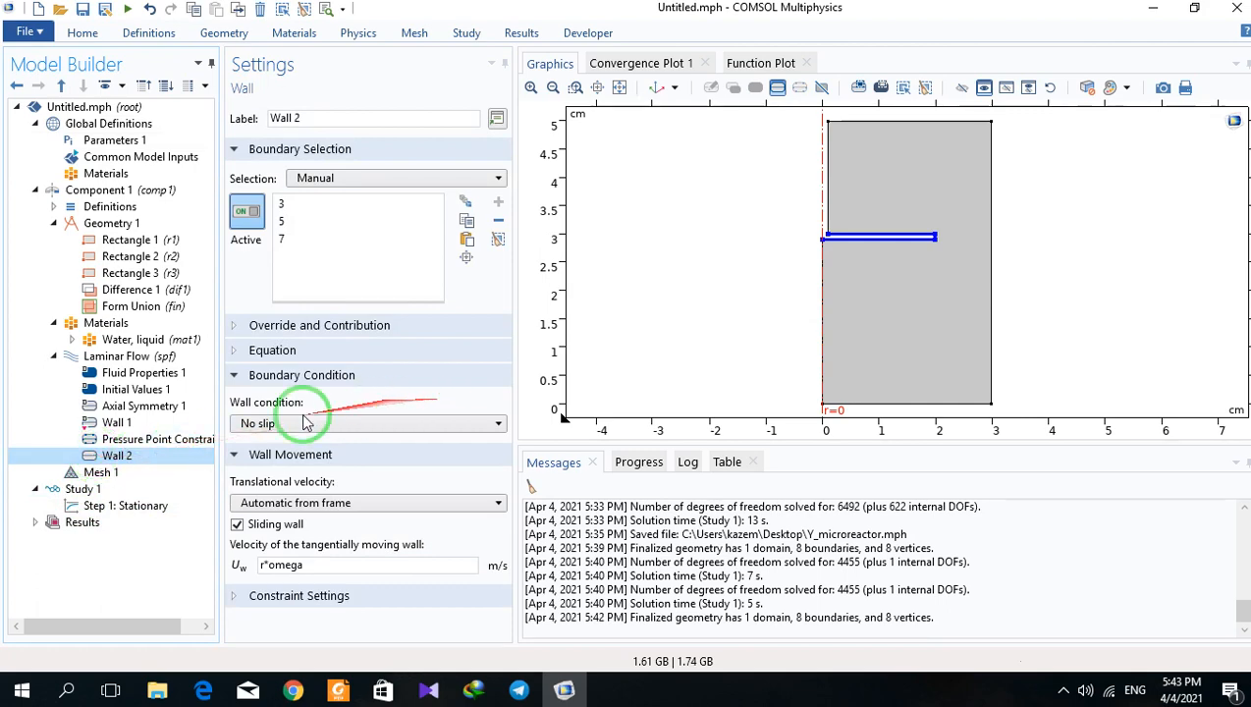
Build the mesh of the mixer domain from Mesh 1.
click(101, 472)
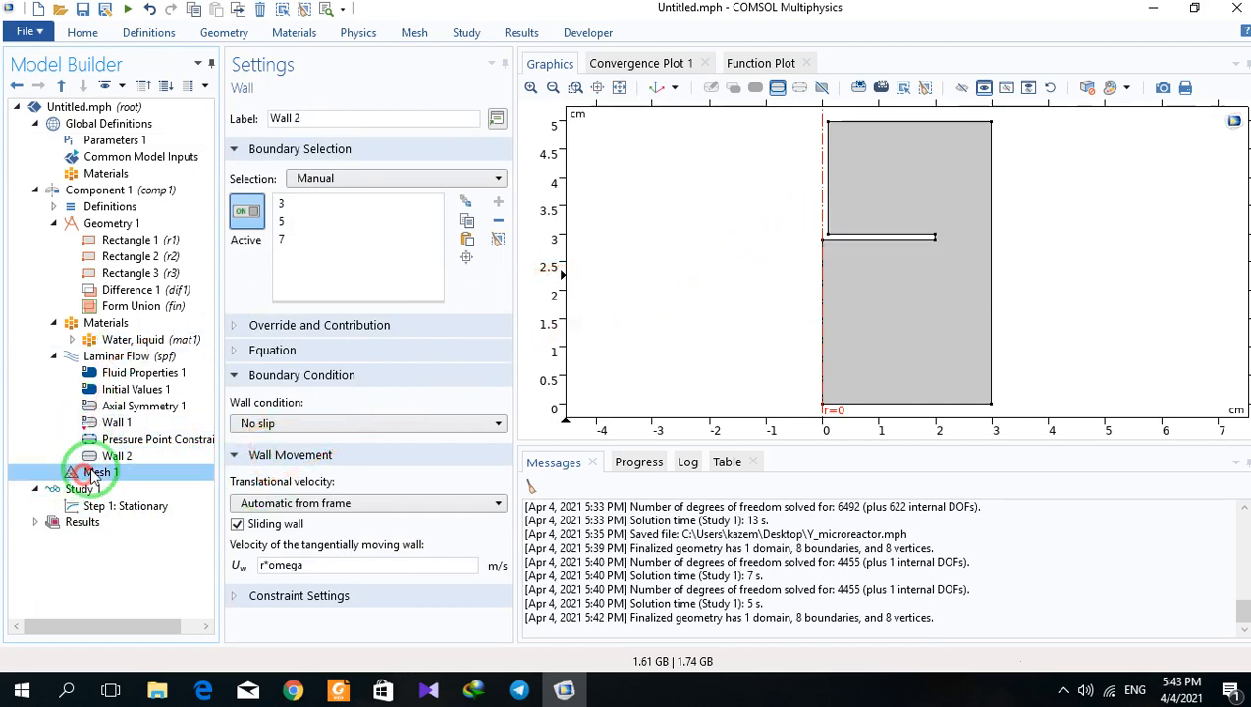
click(99, 473)
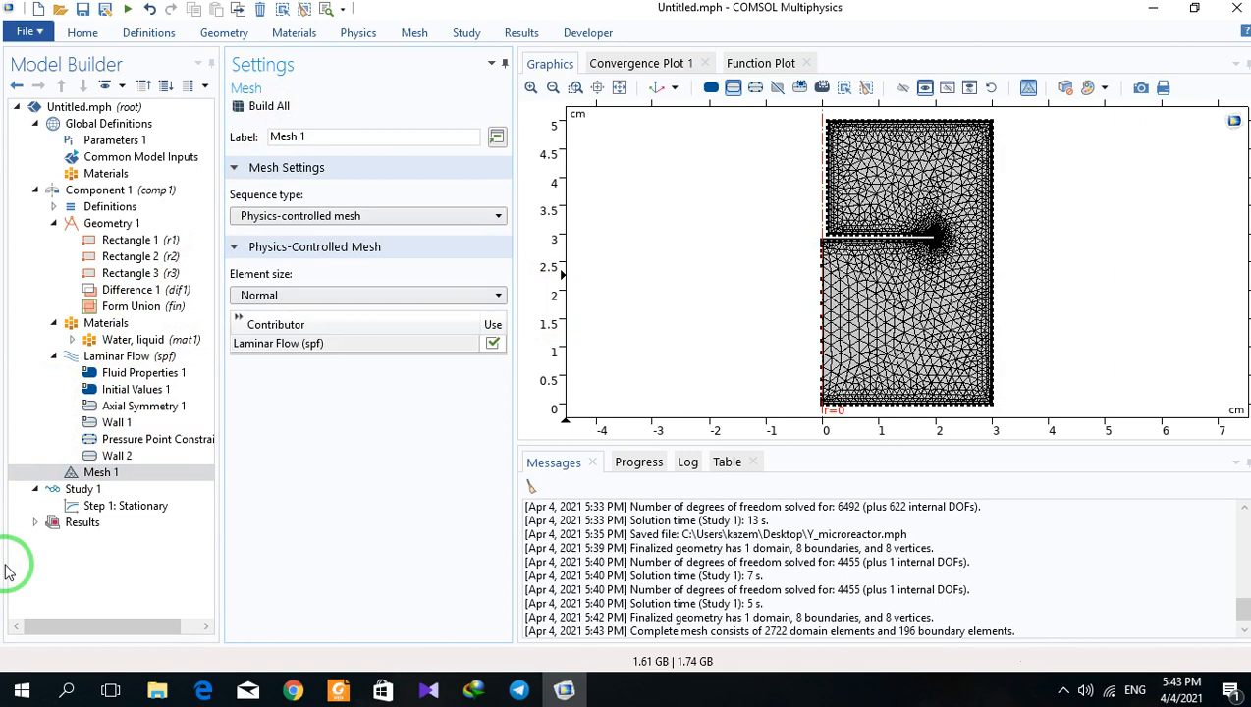
Compute Study 1 to obtain the velocity magnitude surface plot around the disk.
click(126, 505)
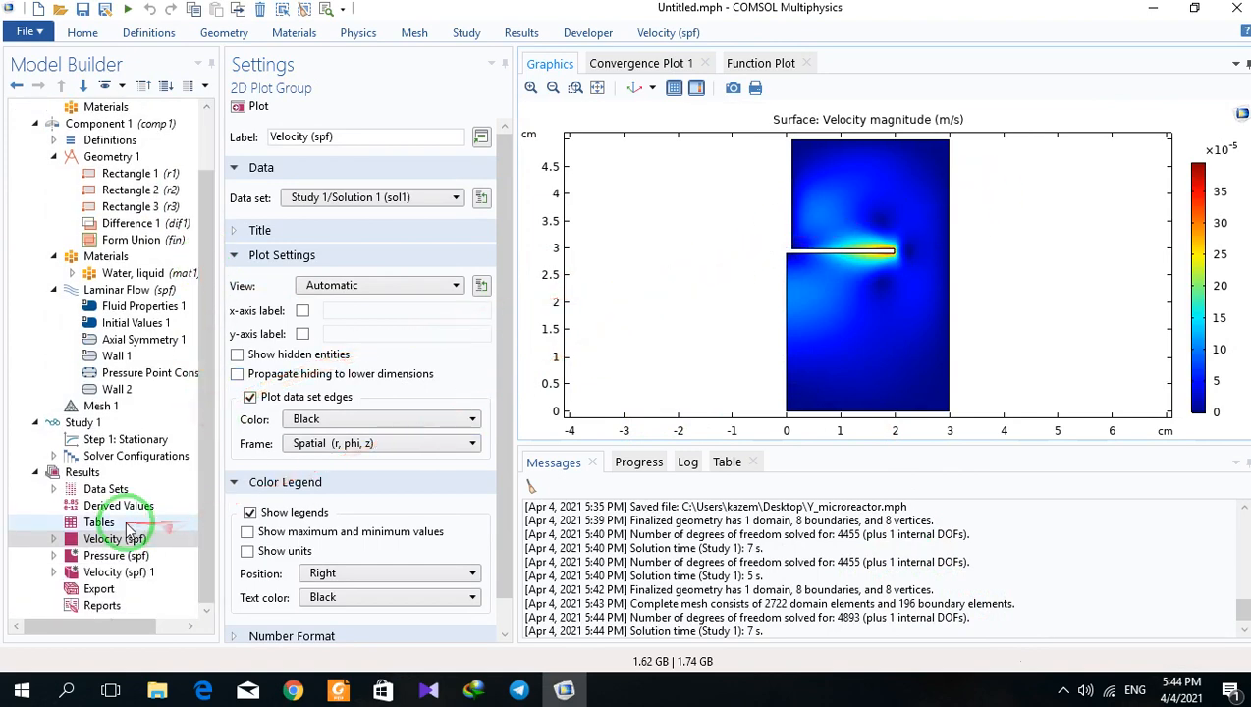
Overlay uniform-density streamlines on the Velocity (spf) plot and select Step 1: Stationary.
right_click(118, 539)
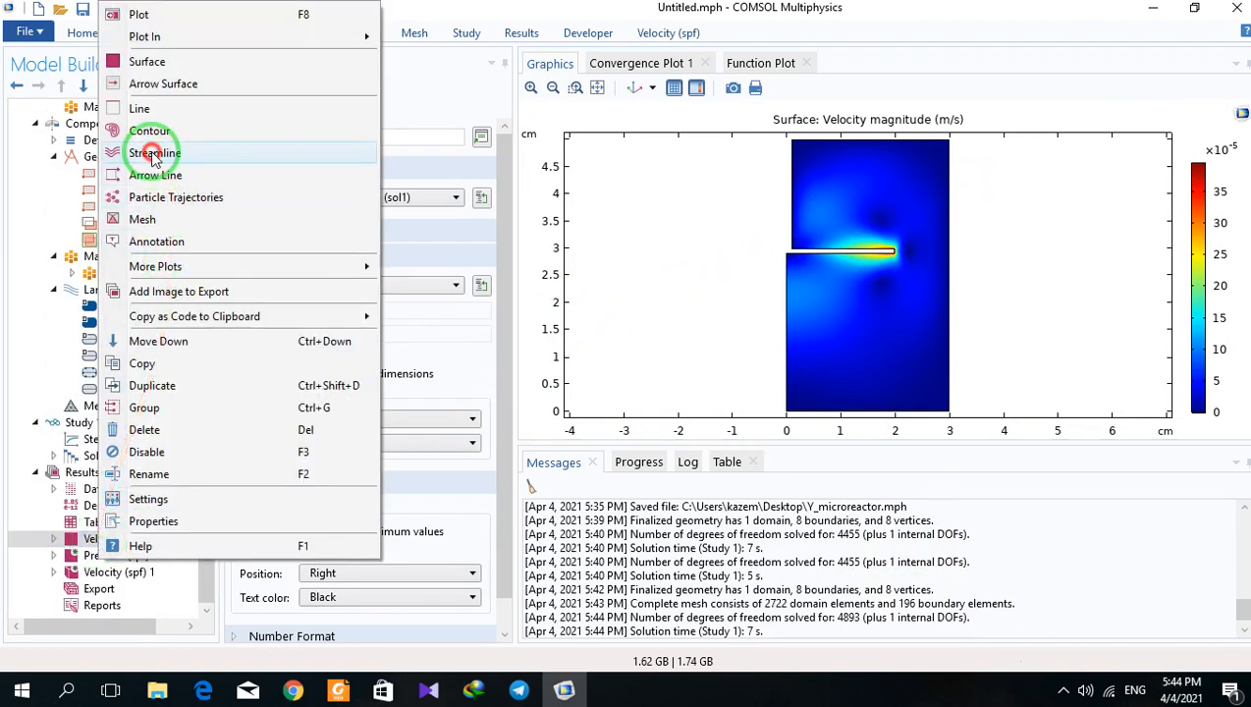
click(152, 152)
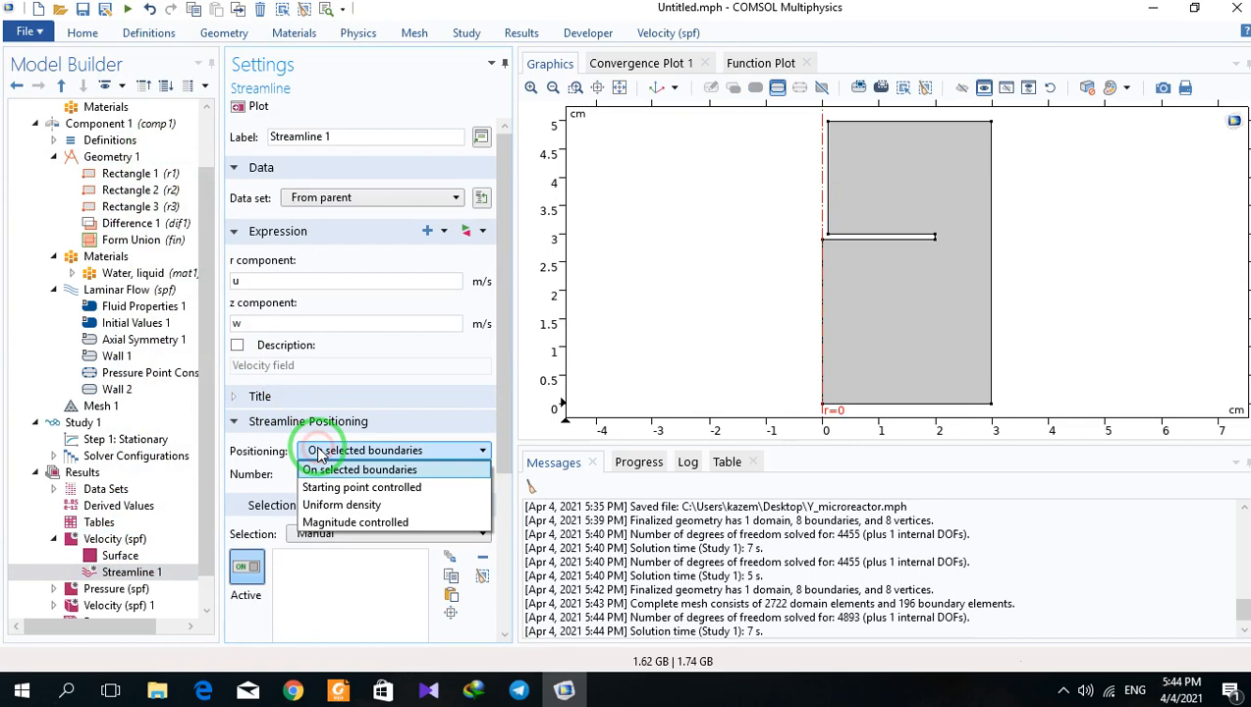
click(342, 504)
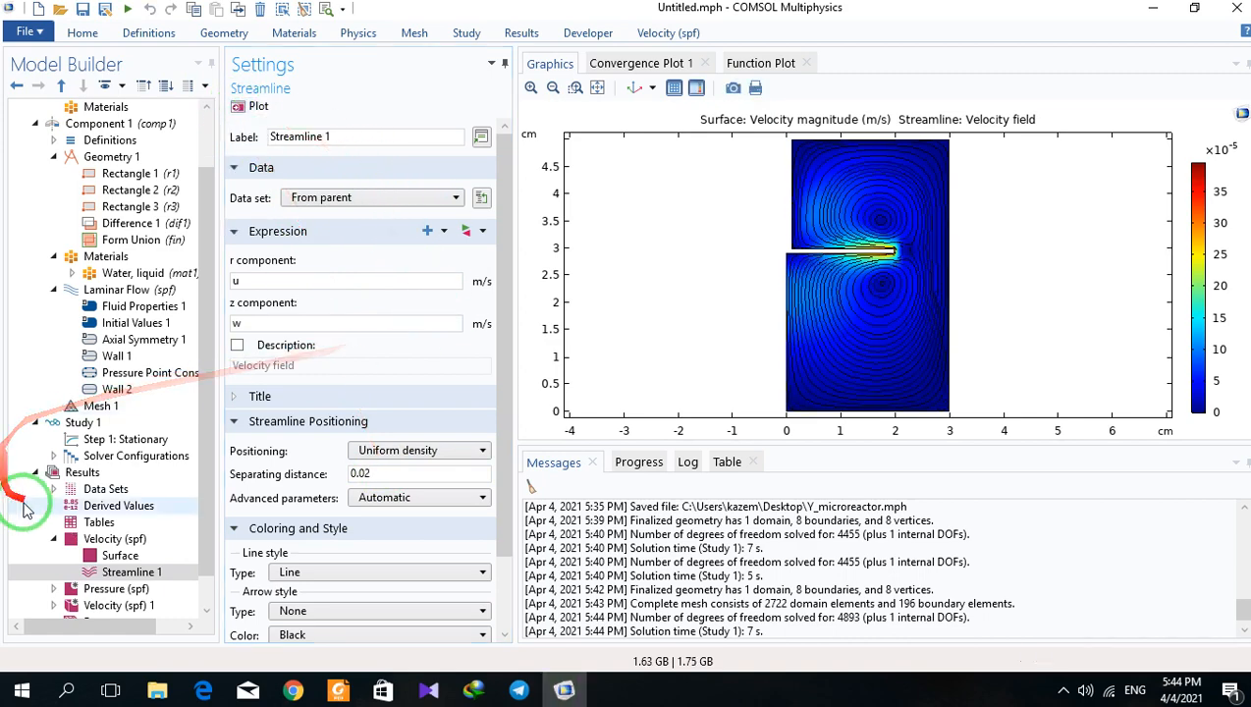
click(126, 439)
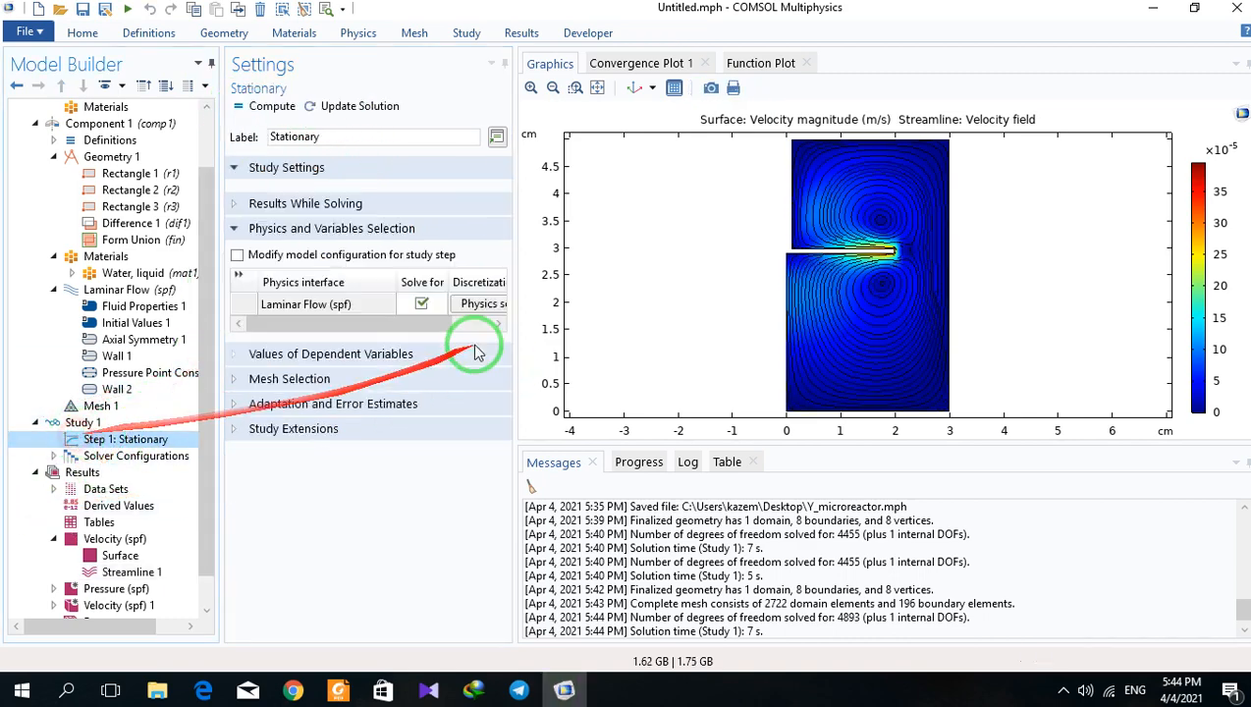
Enable an auxiliary sweep of omega over 1[rpm], 2[rpm], 5[rpm]… and compute the study.
click(253, 463)
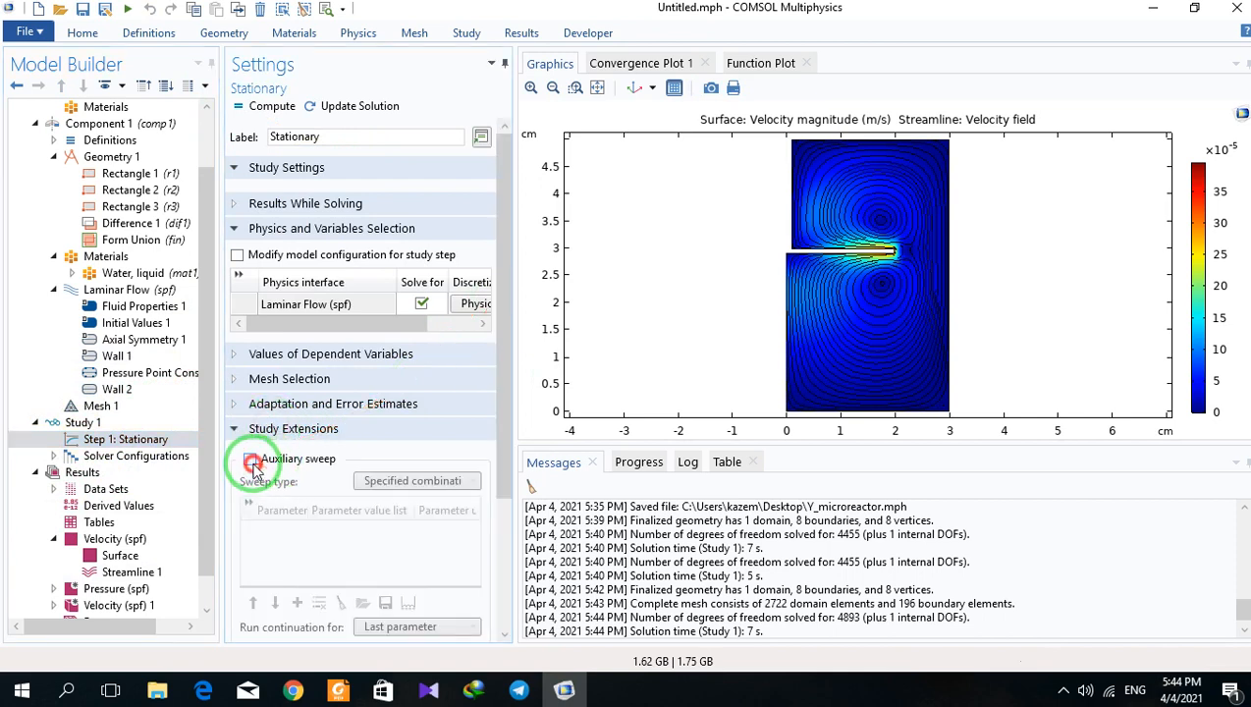
click(251, 459)
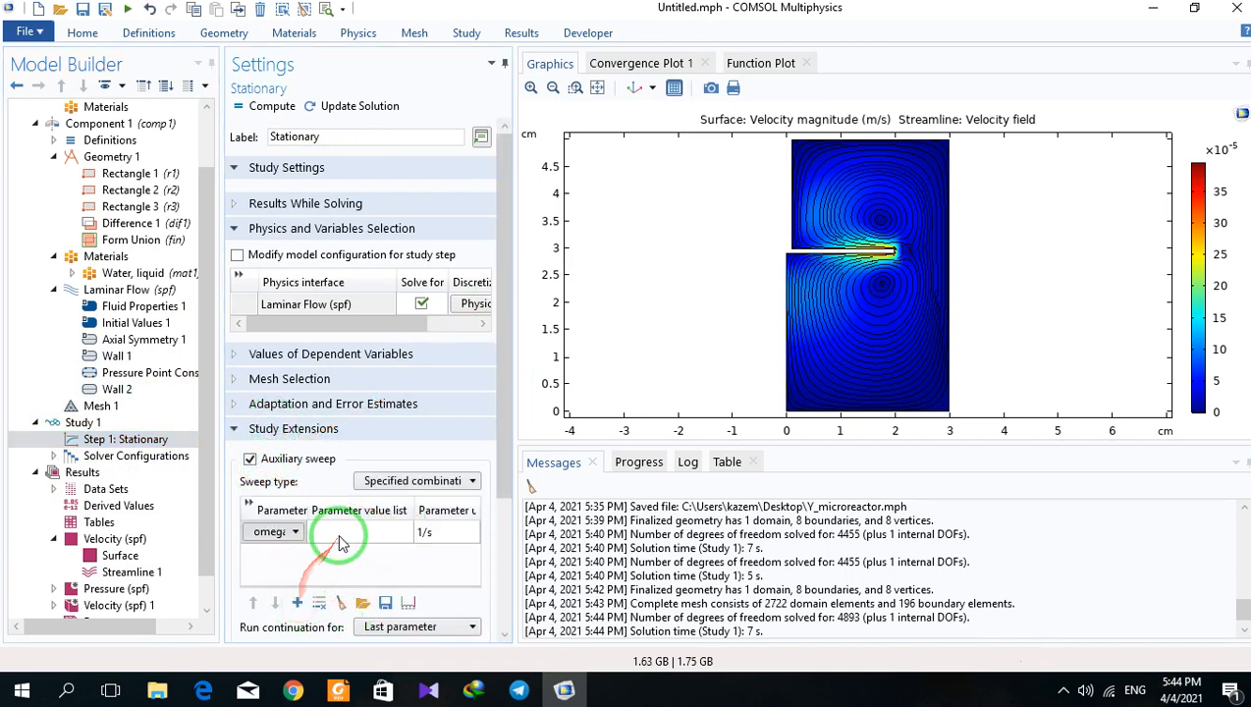
text(1 2)
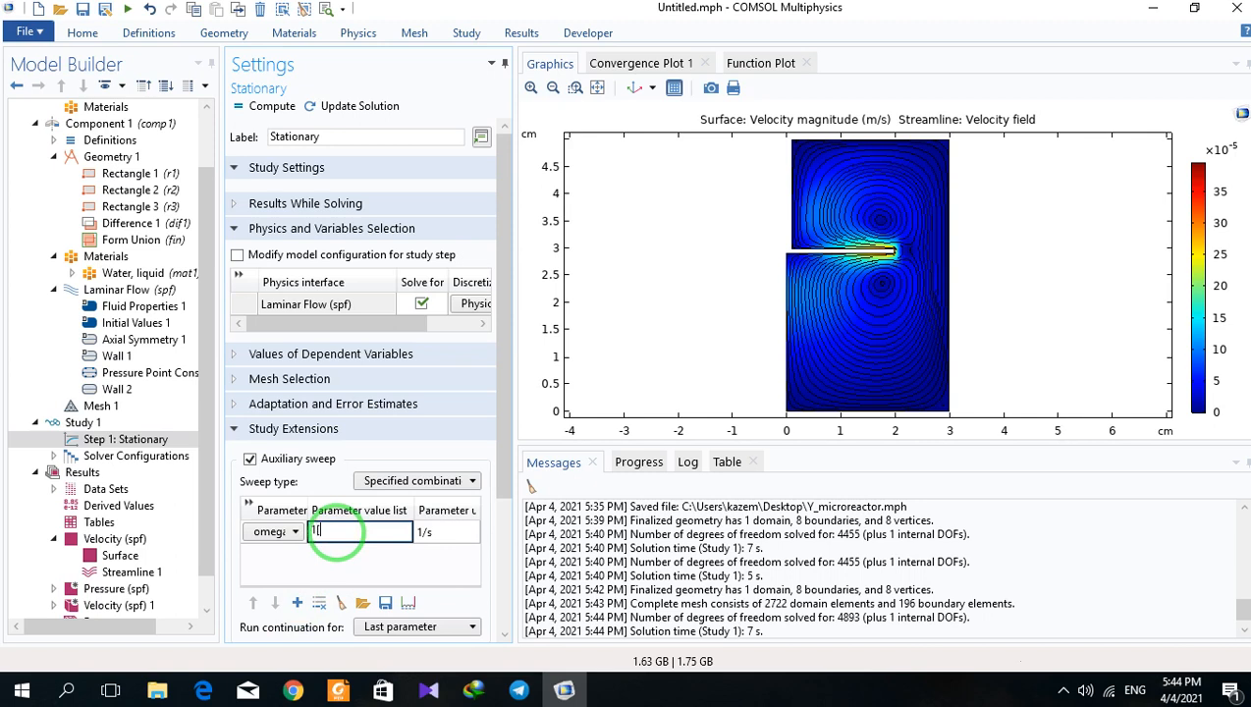
text([rpm])
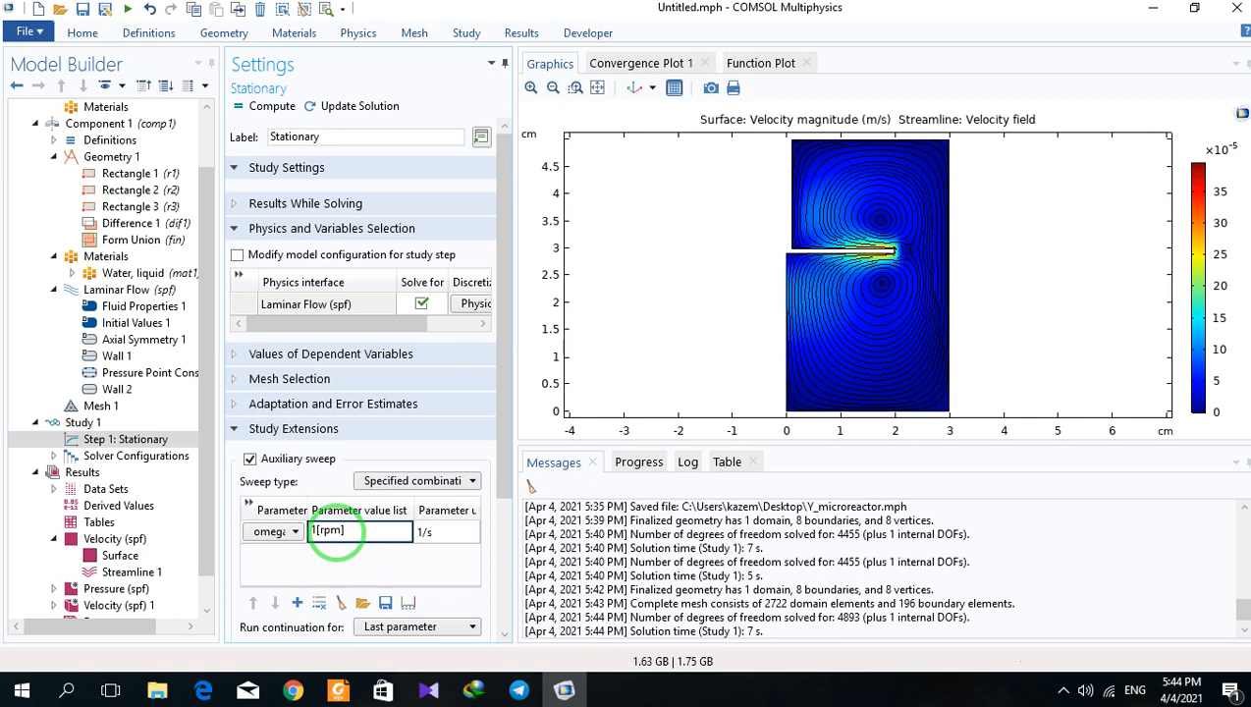
text(2[rpm])
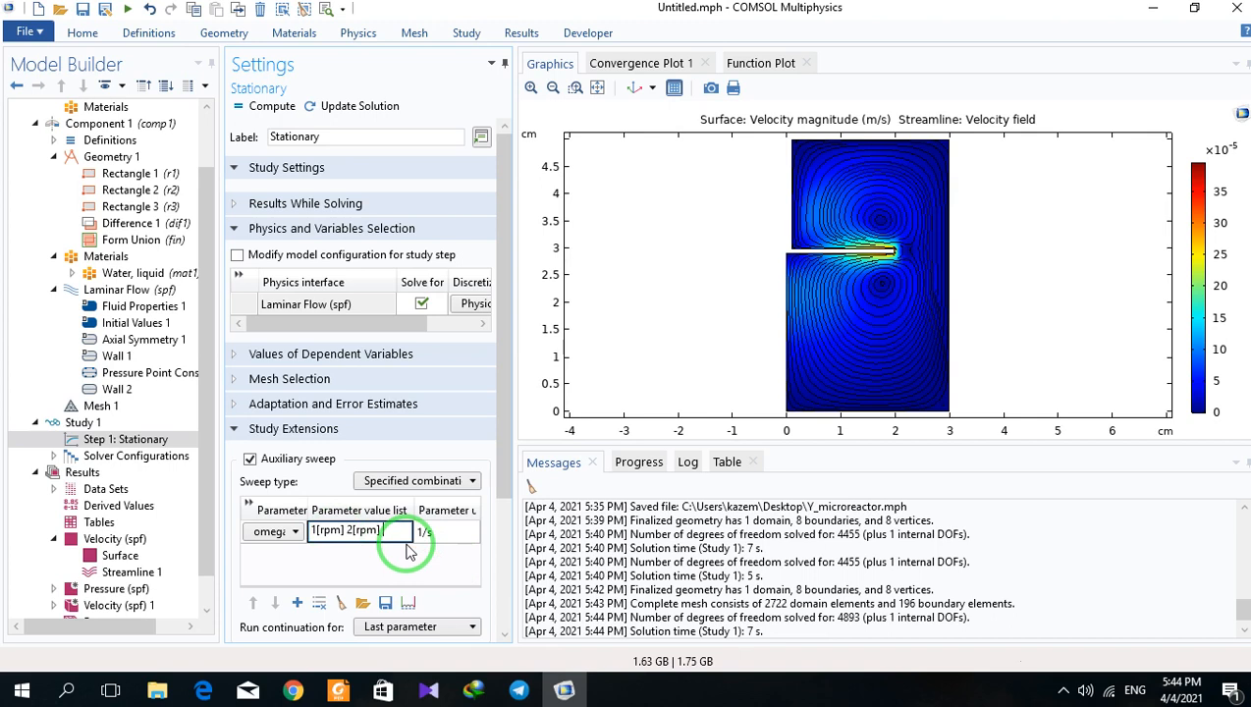
text(3)
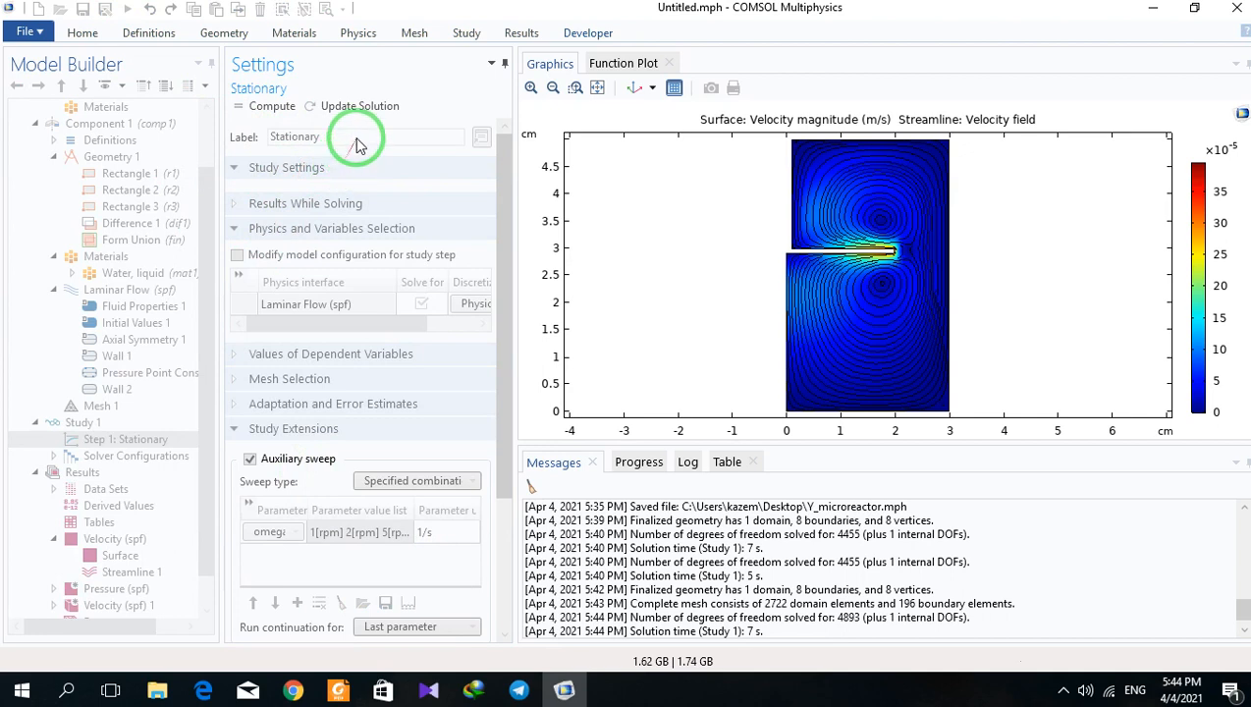
click(359, 106)
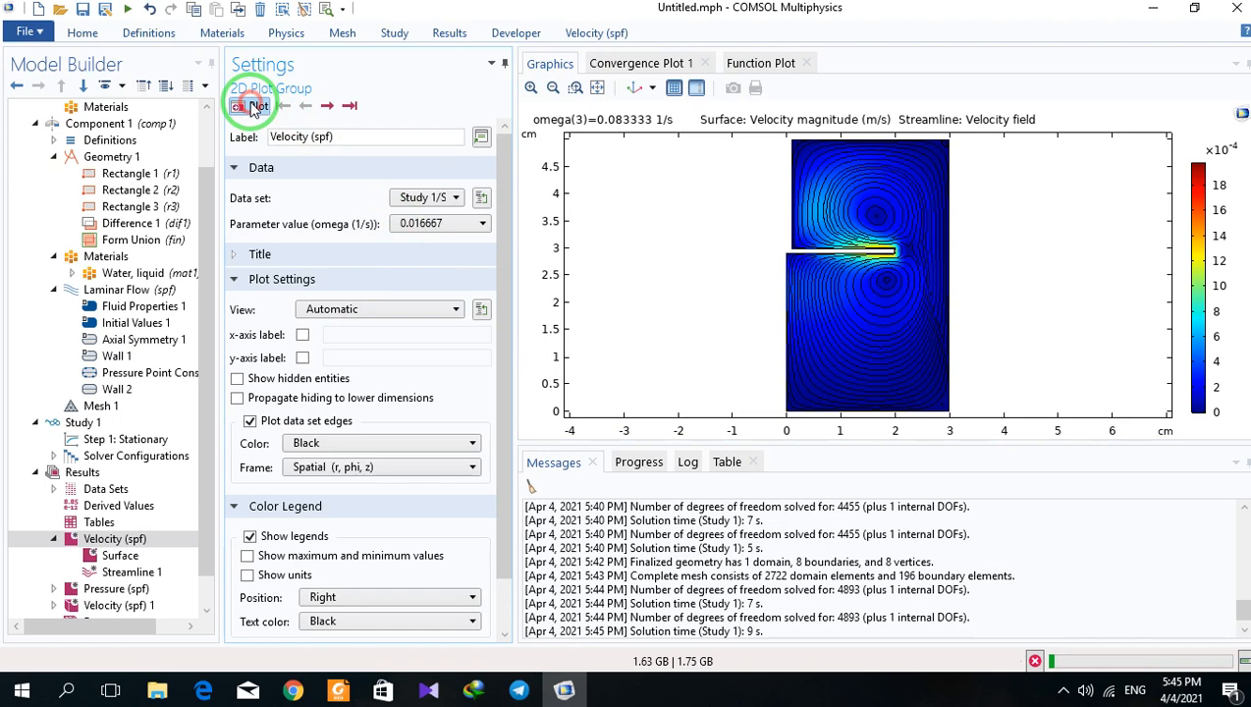
Replot velocity and switch the omega parameter value from 0.016667 to 0.033333 1/s.
click(440, 223)
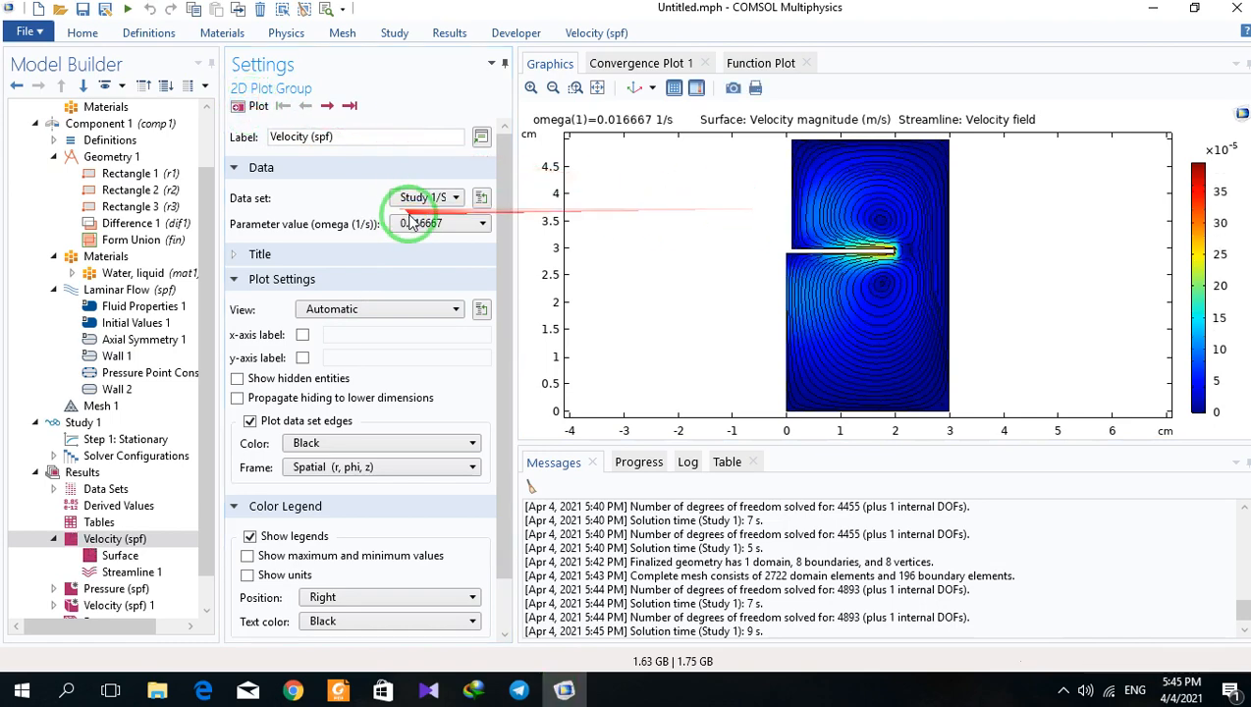
click(331, 105)
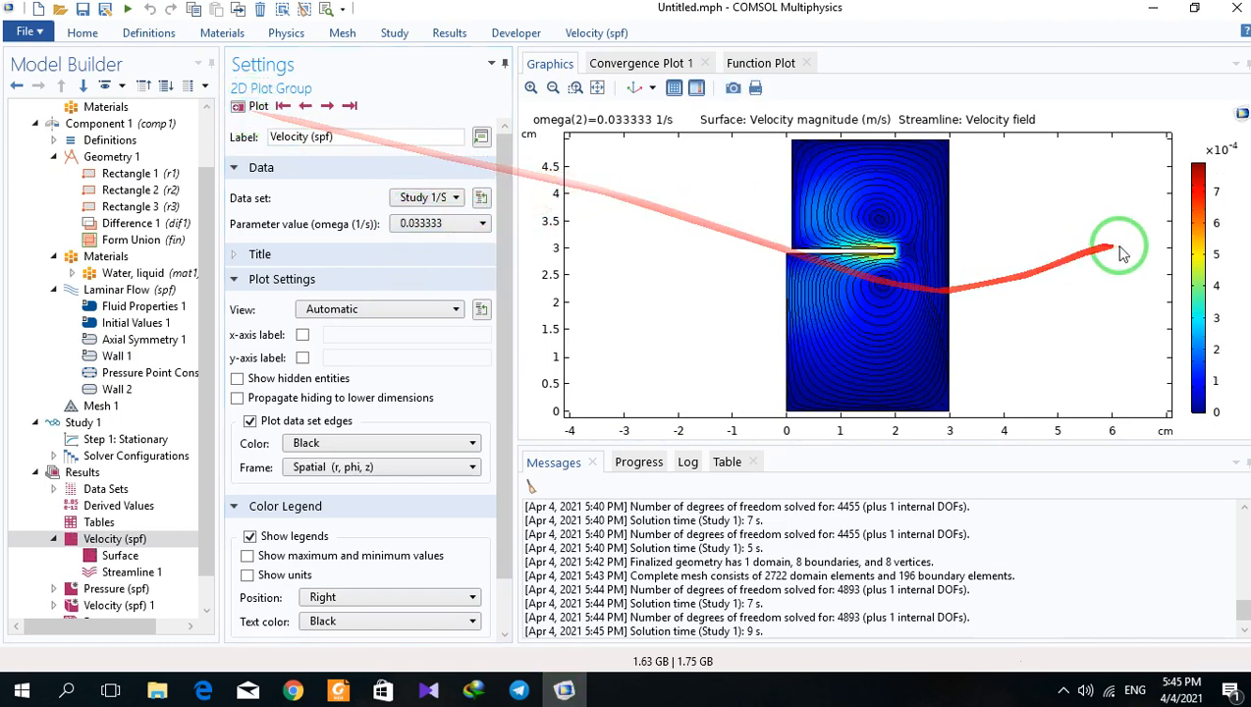